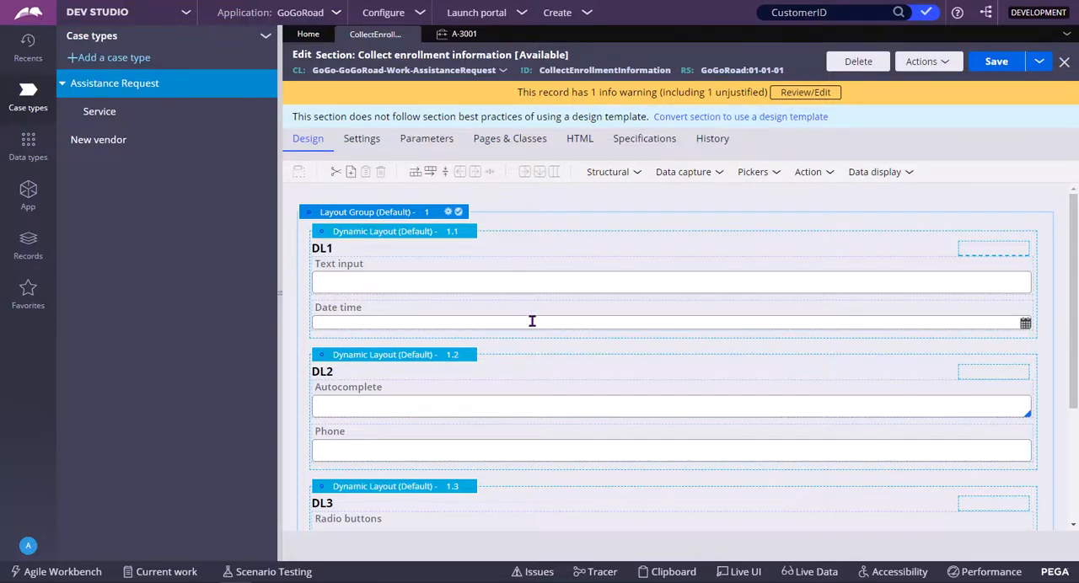
Look at the layout-group format choices, then bring up the layout group's properties.
left_click(607, 172)
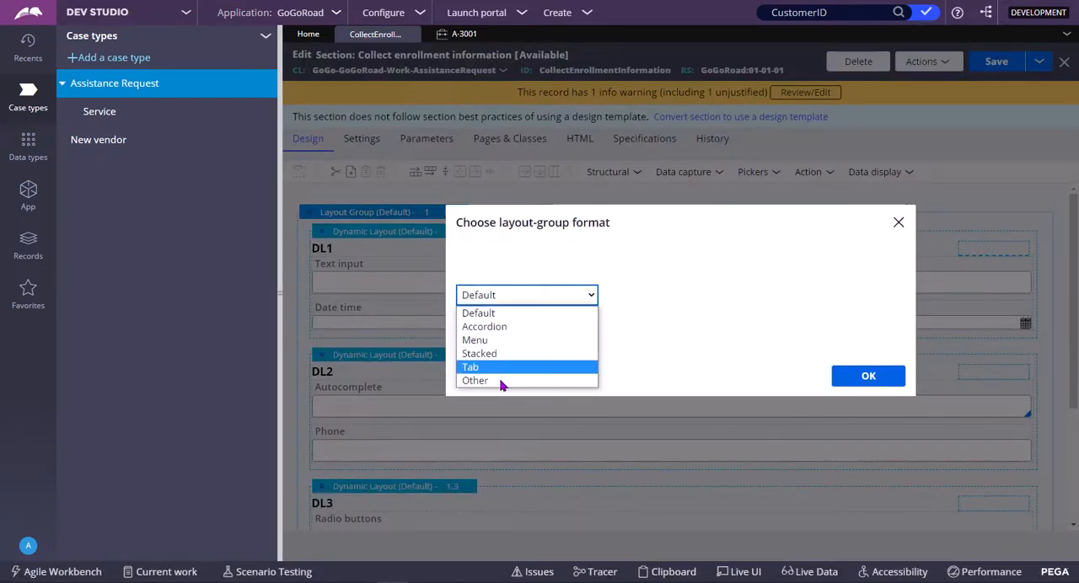
mouse_move(476, 381)
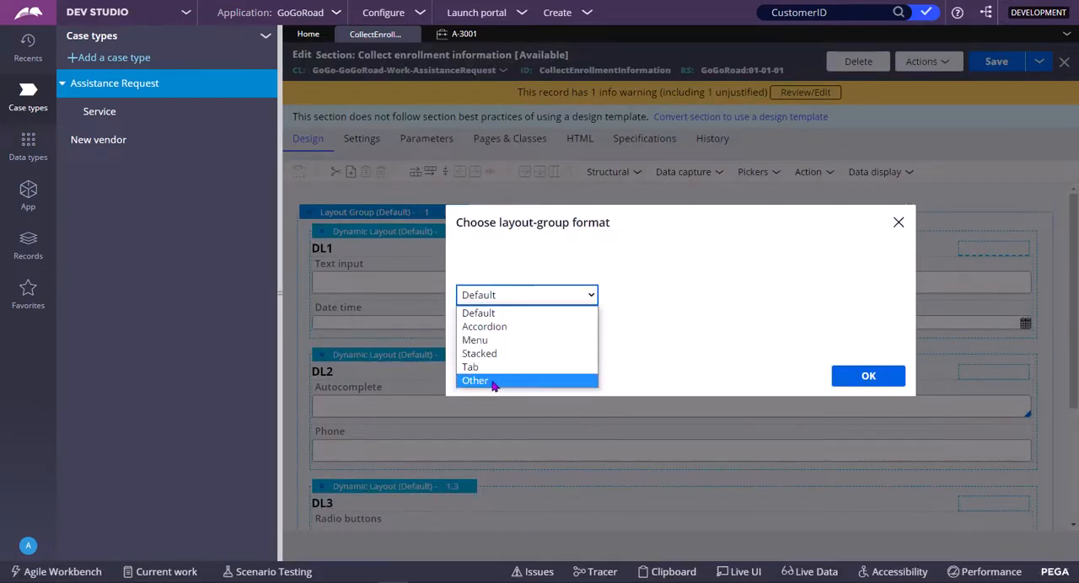
left_click(476, 381)
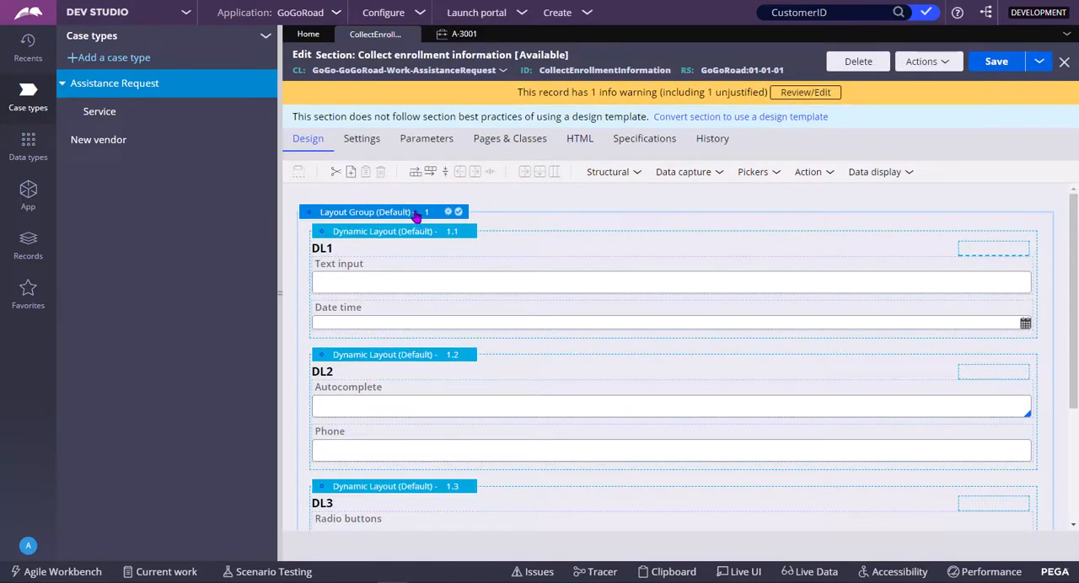
left_click(449, 212)
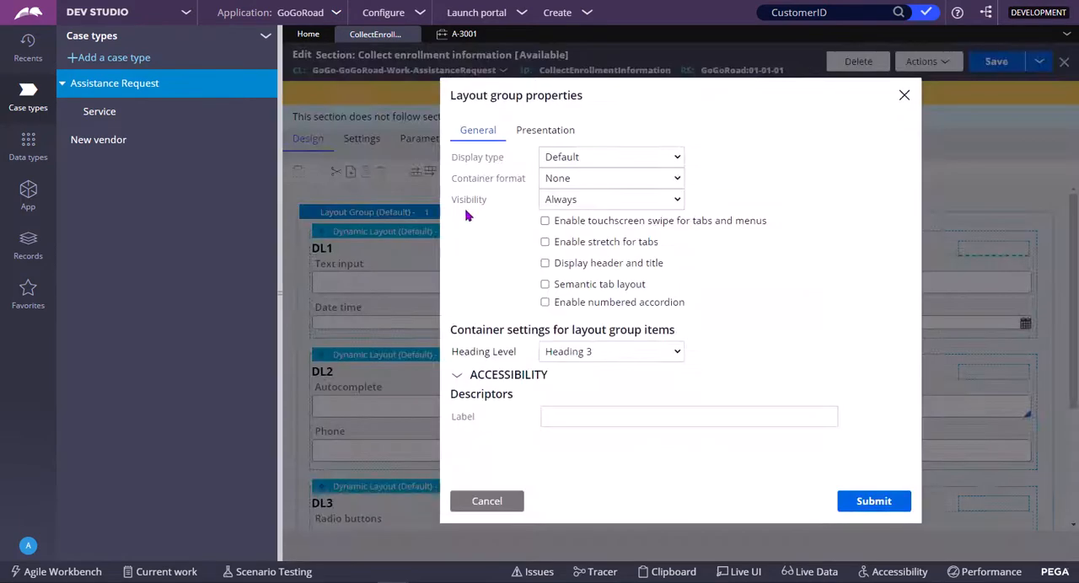
Set the layout group's display type to Tab and submit it.
left_click(611, 157)
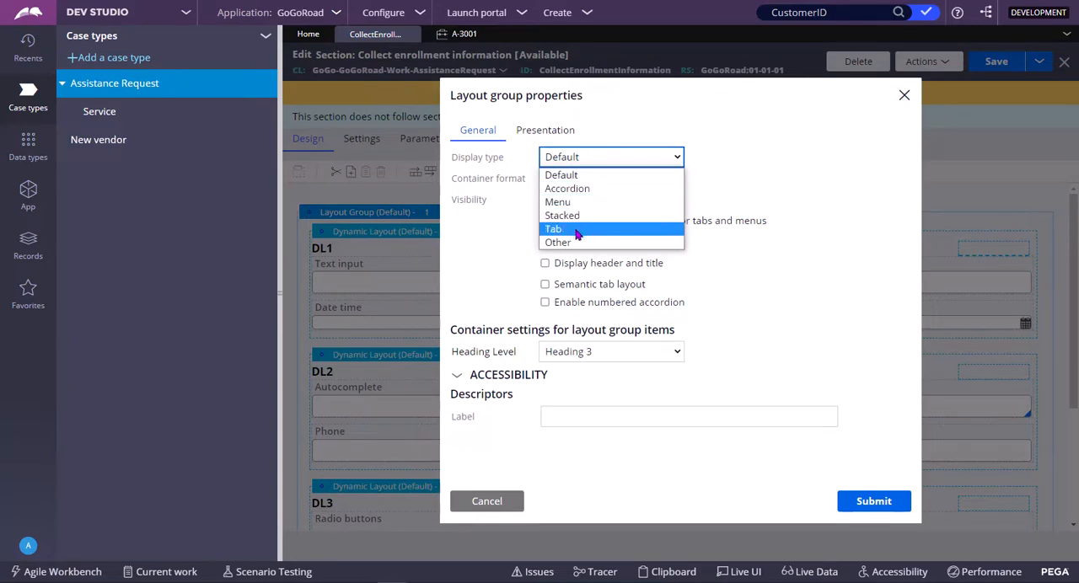
left_click(554, 229)
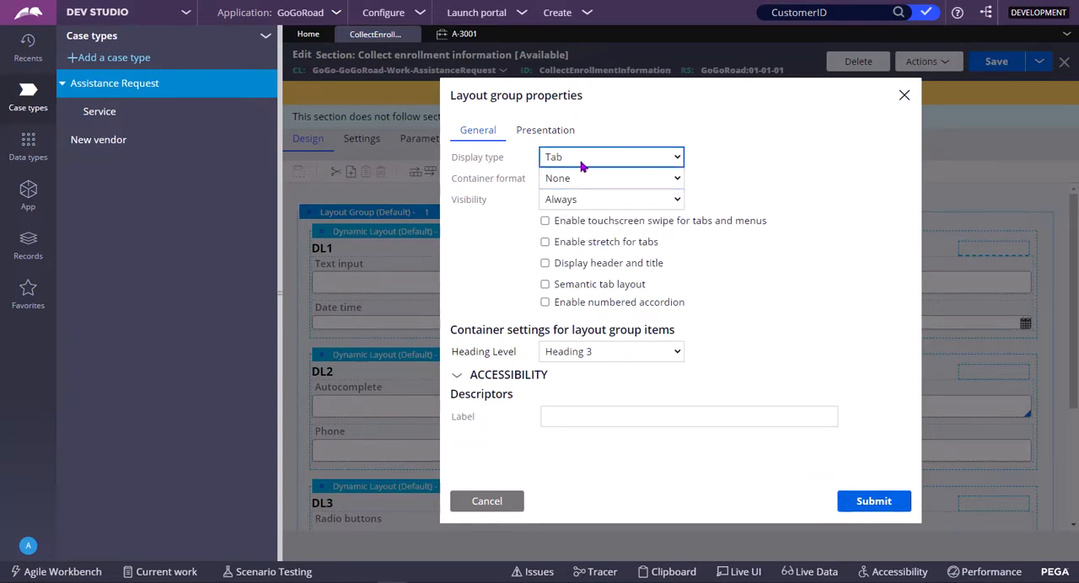
left_click(873, 501)
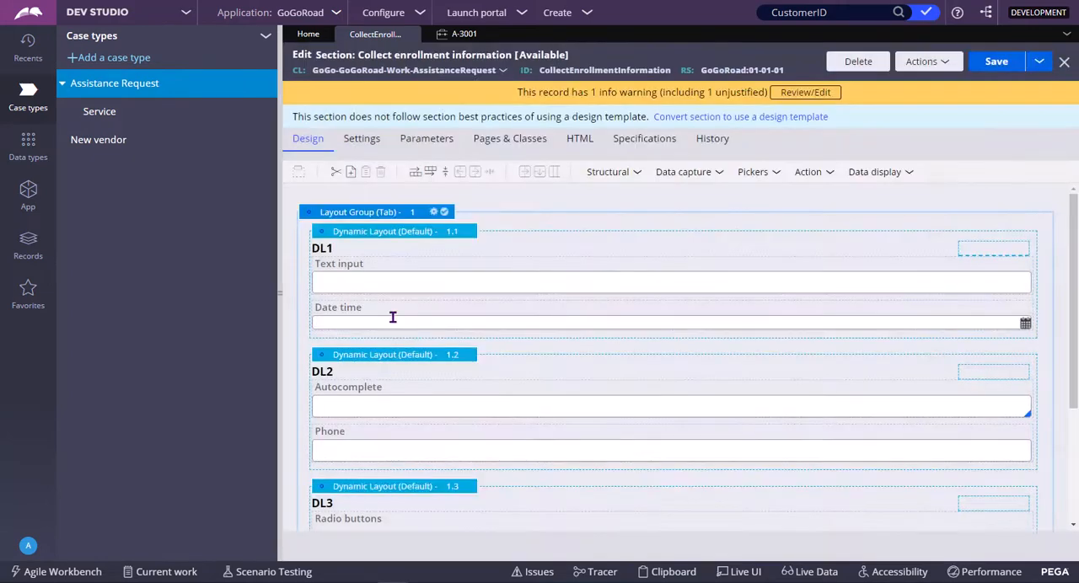
scroll("up", 3)
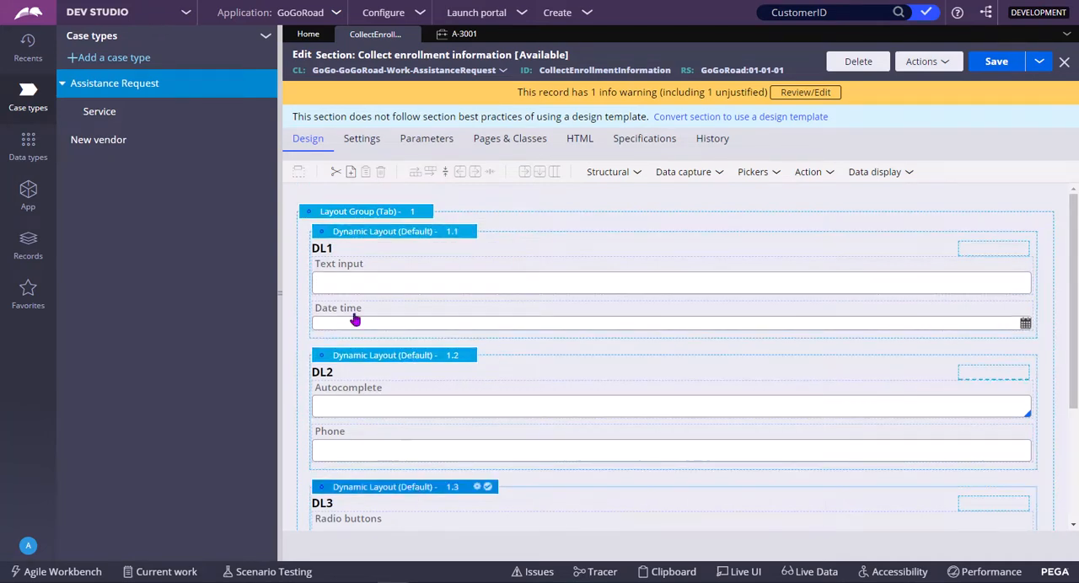
left_click(997, 60)
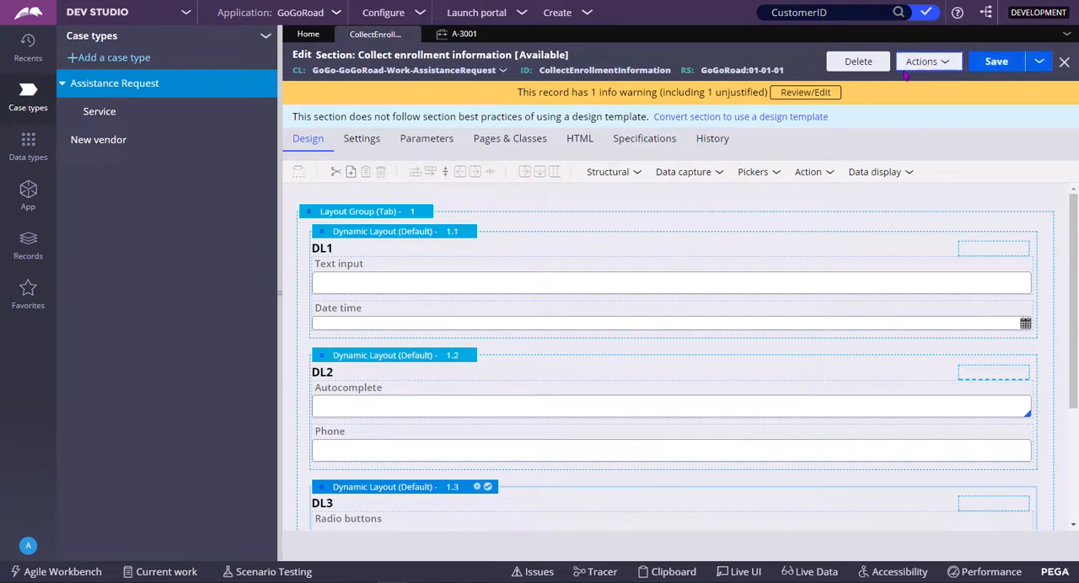
left_click(926, 61)
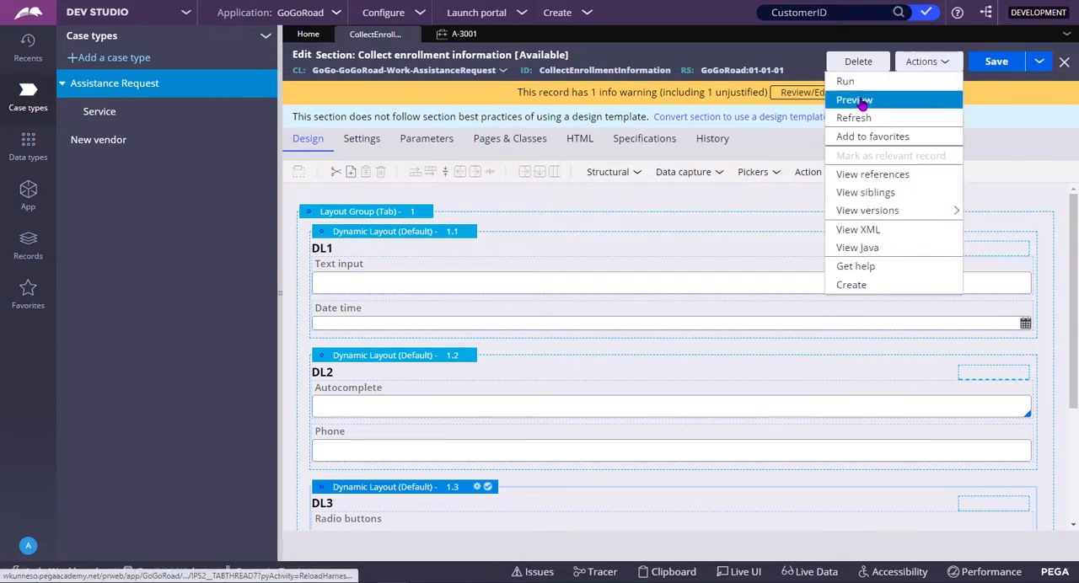
left_click(853, 100)
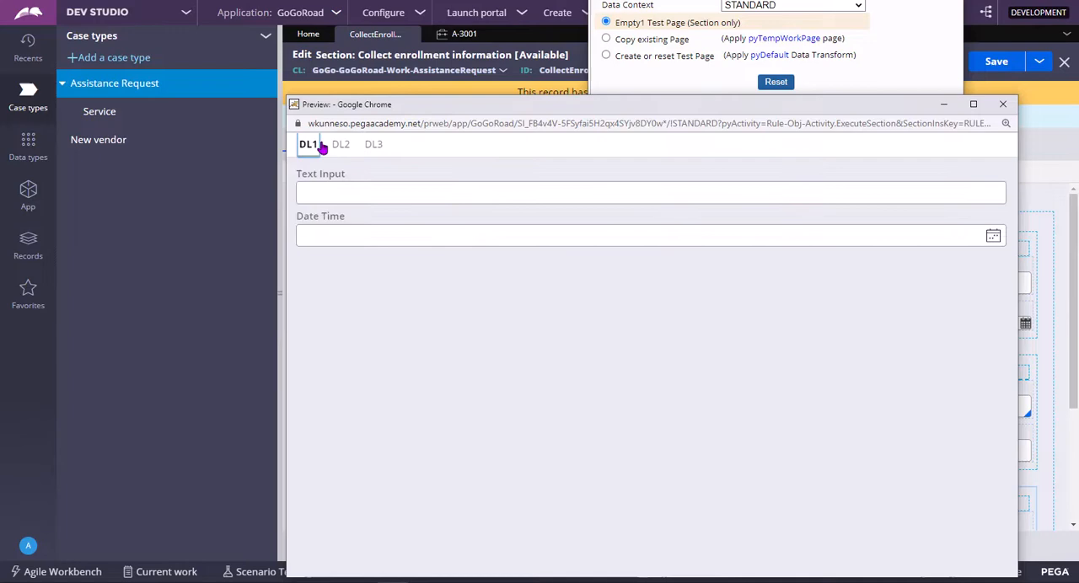
left_click(374, 144)
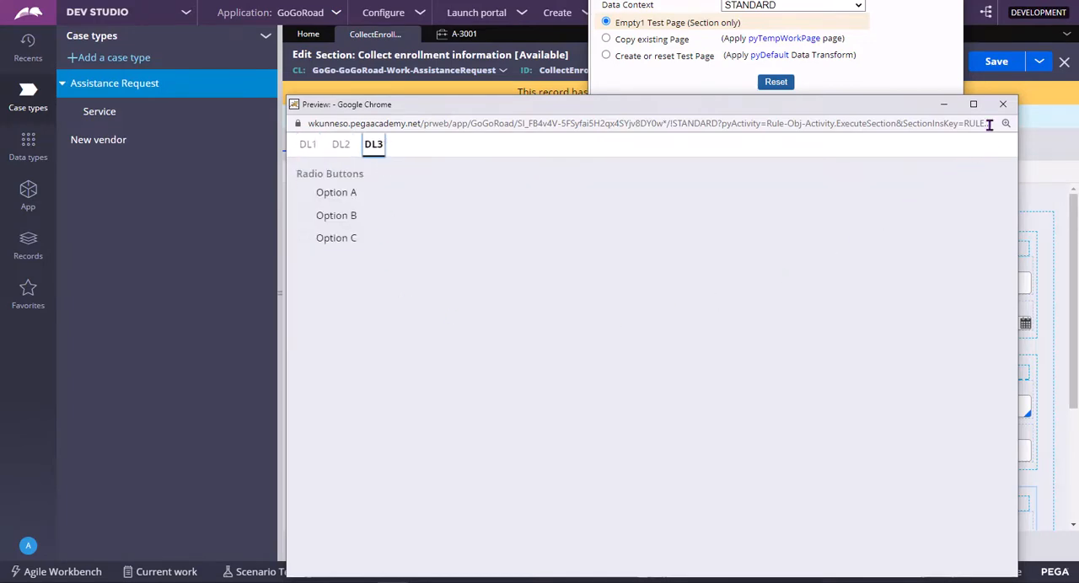
left_click(1002, 105)
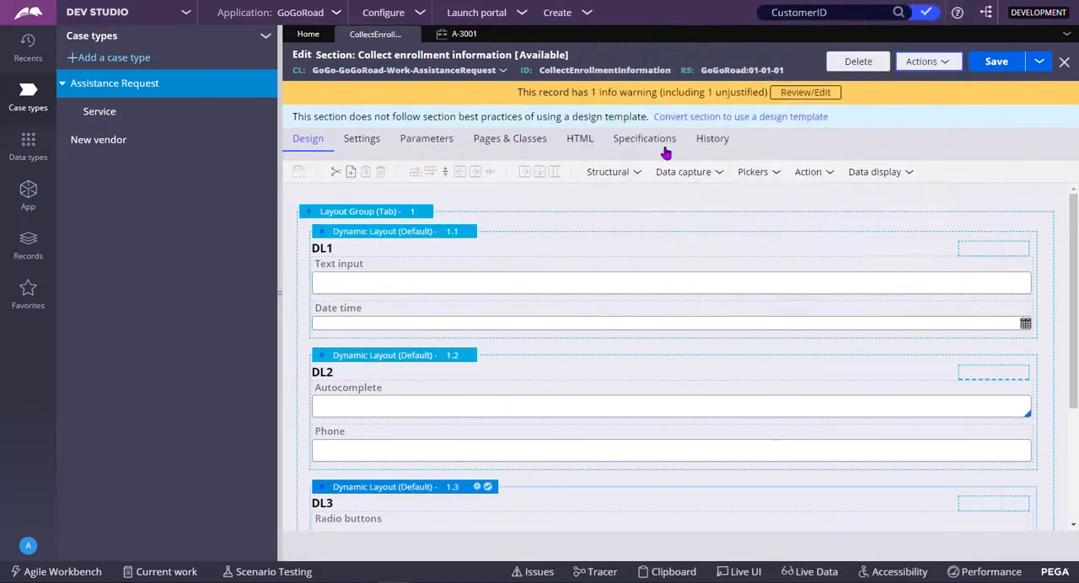
mouse_move(684, 303)
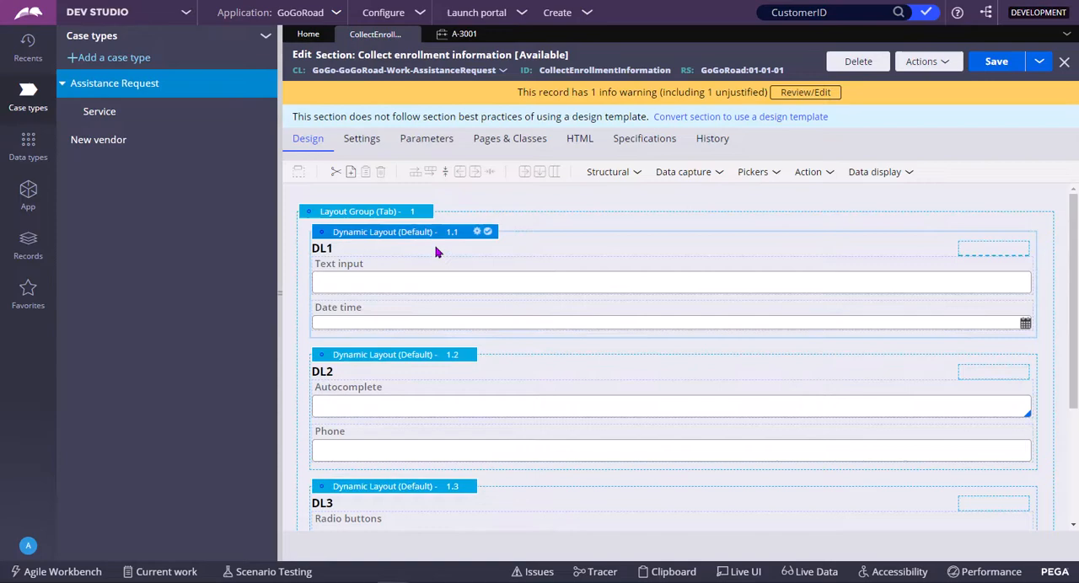
left_click(475, 233)
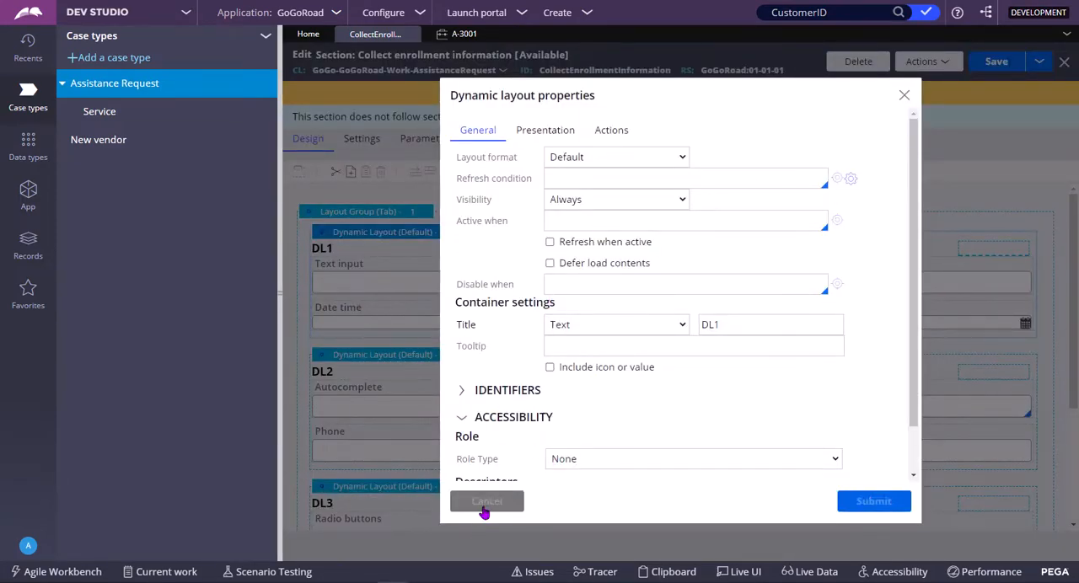
left_click(486, 501)
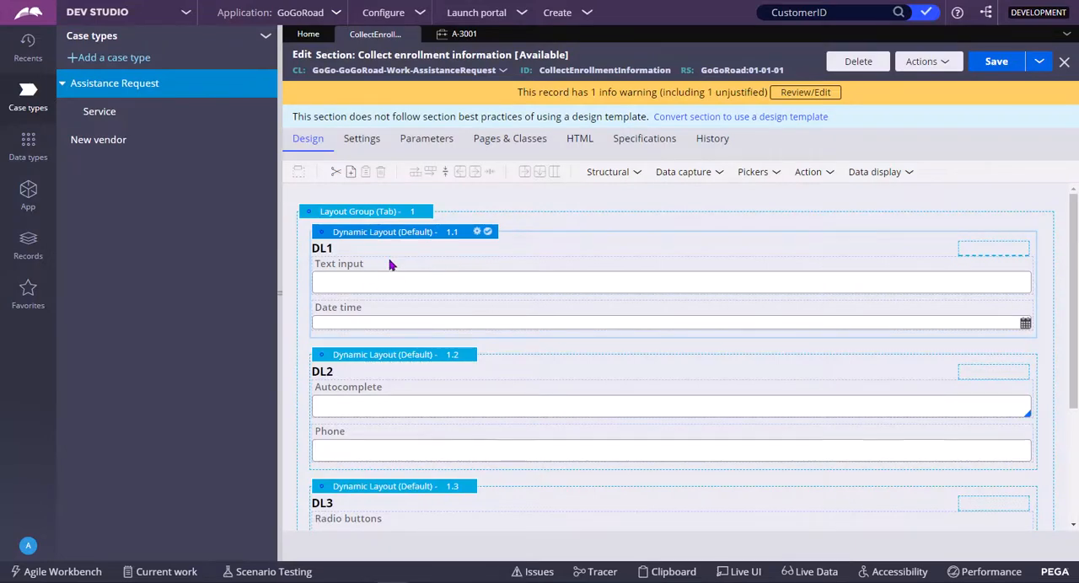
mouse_move(499, 273)
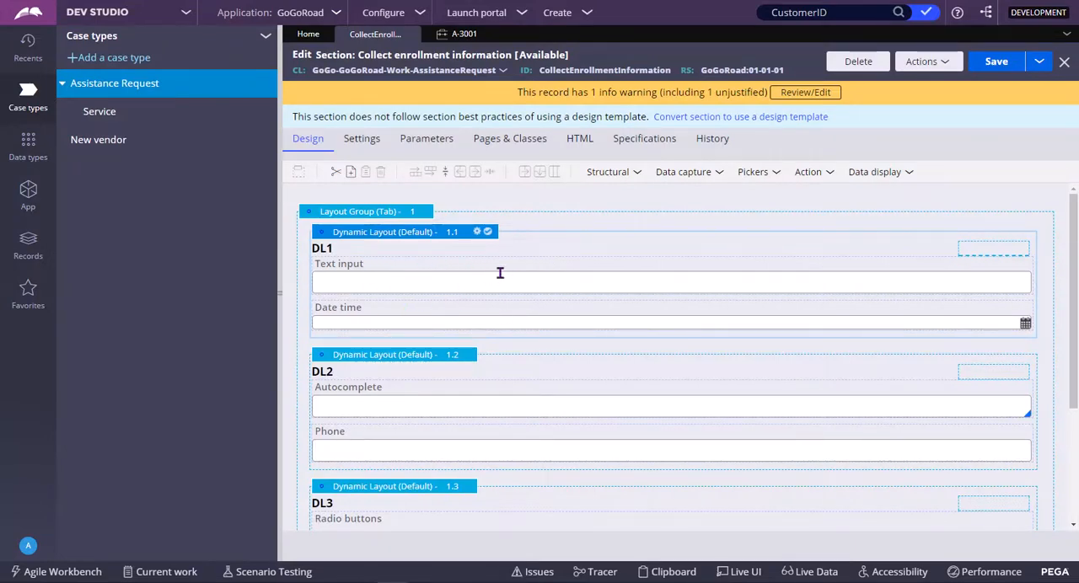
mouse_move(442, 239)
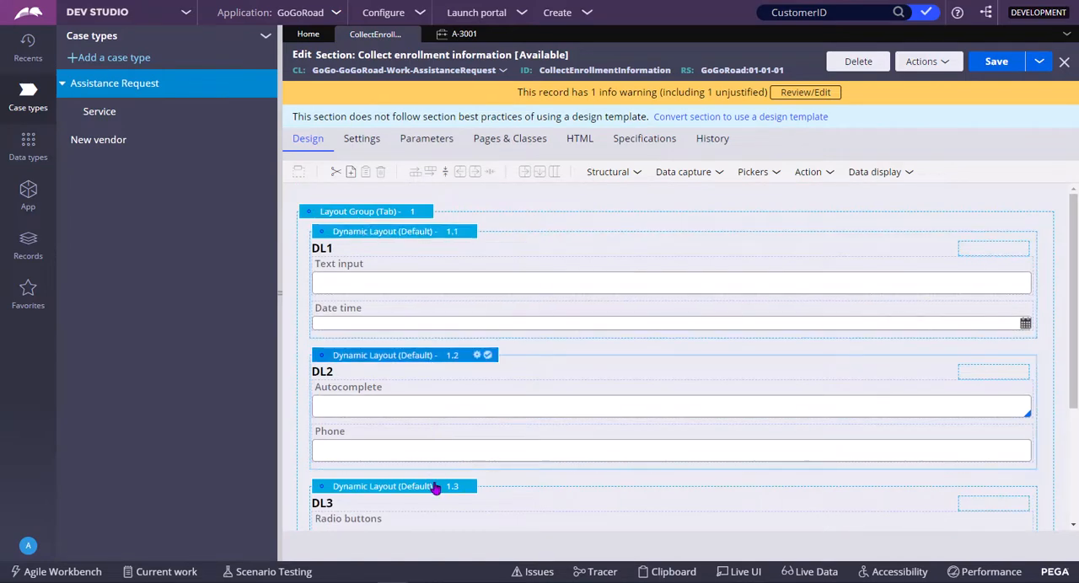
scroll("down", 3)
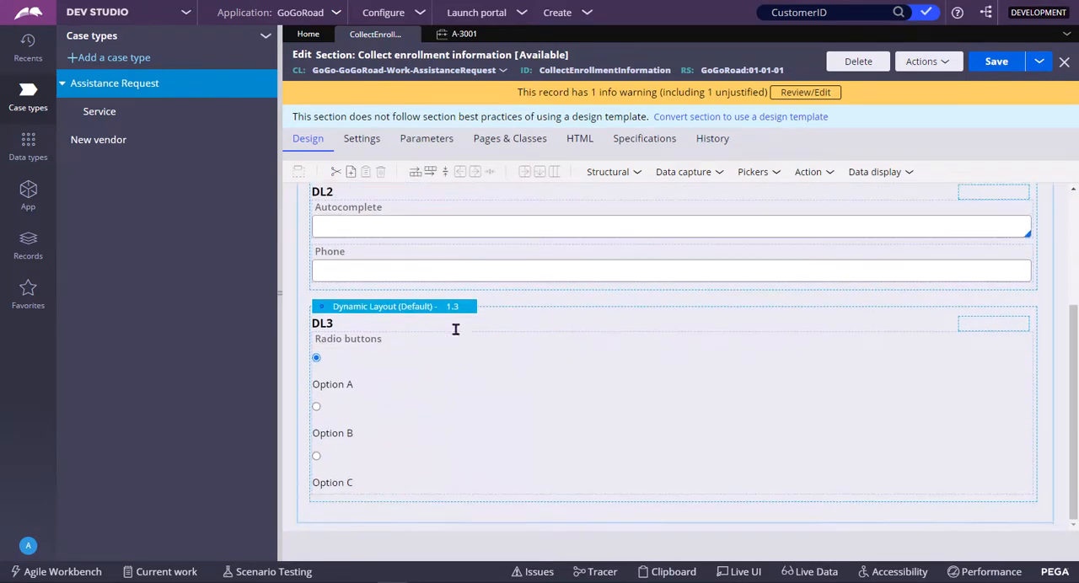
scroll("up", 3)
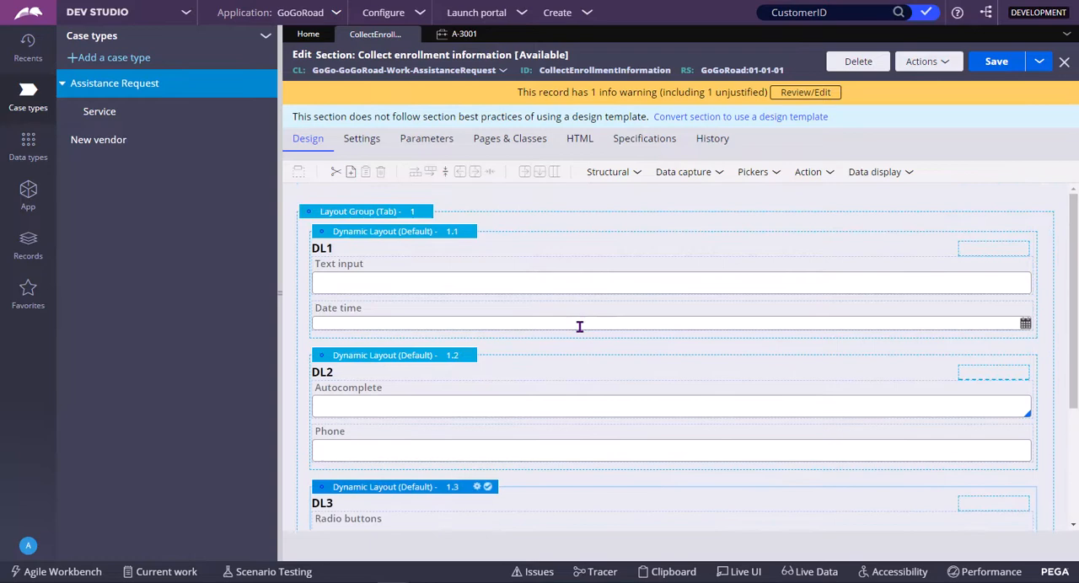
mouse_move(791, 206)
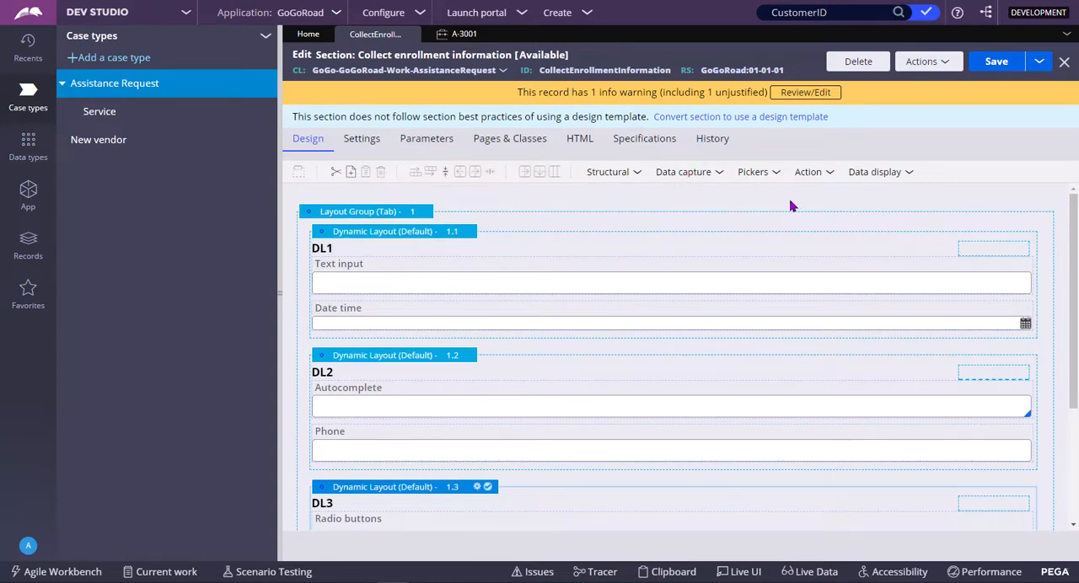
left_click(607, 172)
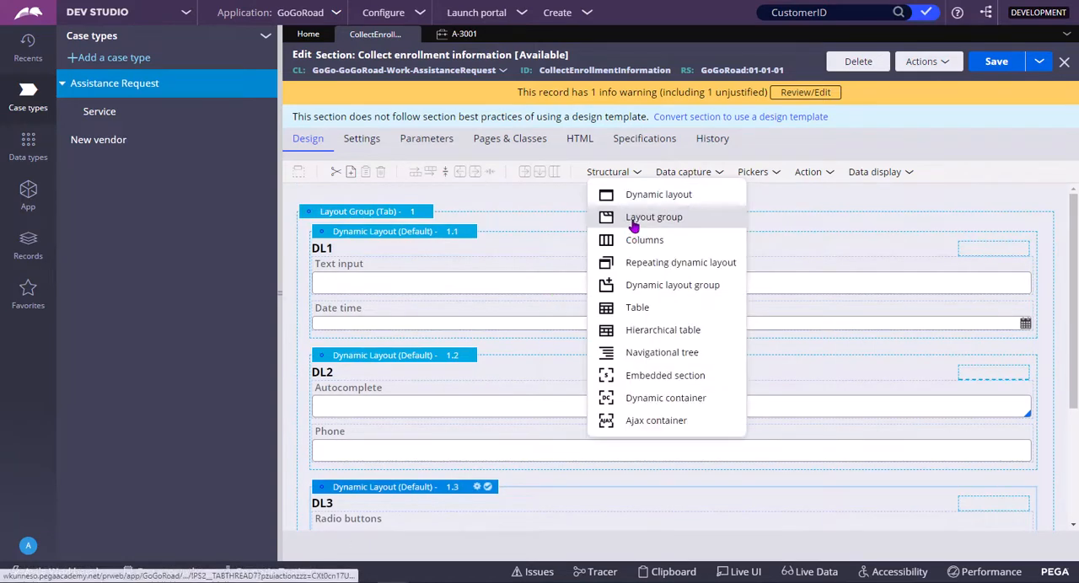
scroll("down", 3)
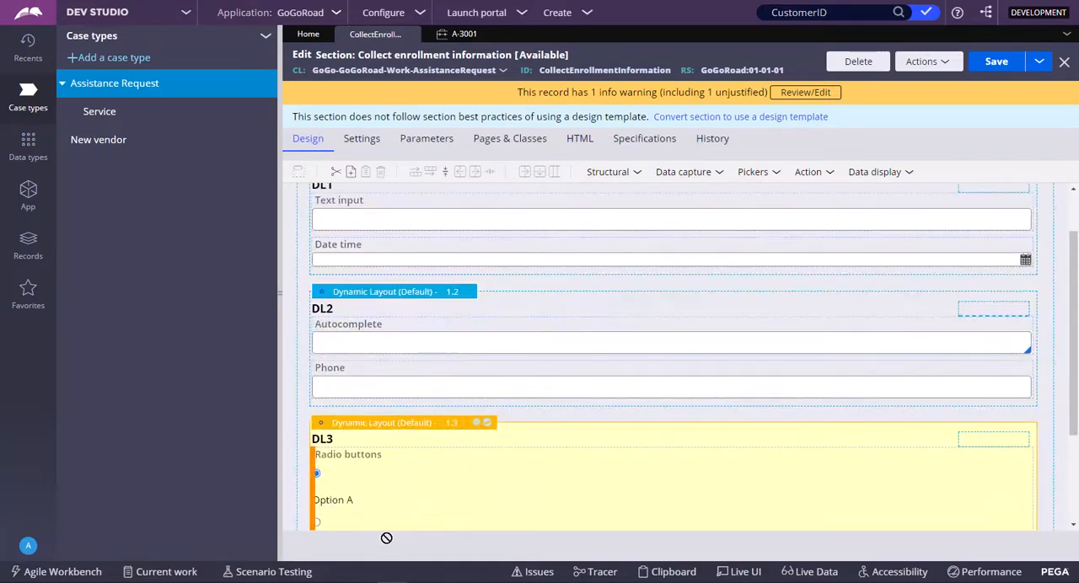
scroll("down", 3)
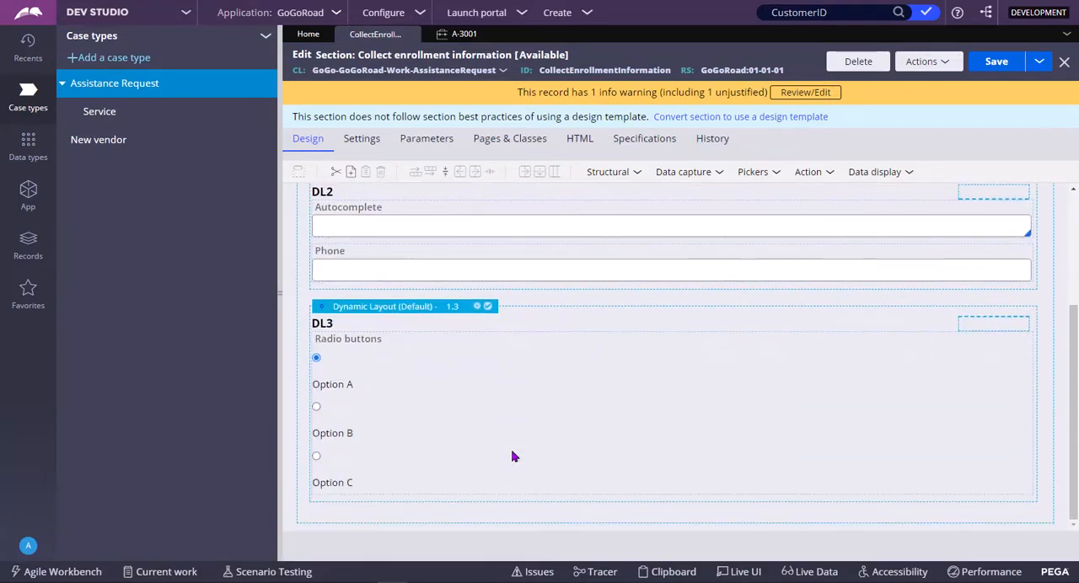
scroll("up", 3)
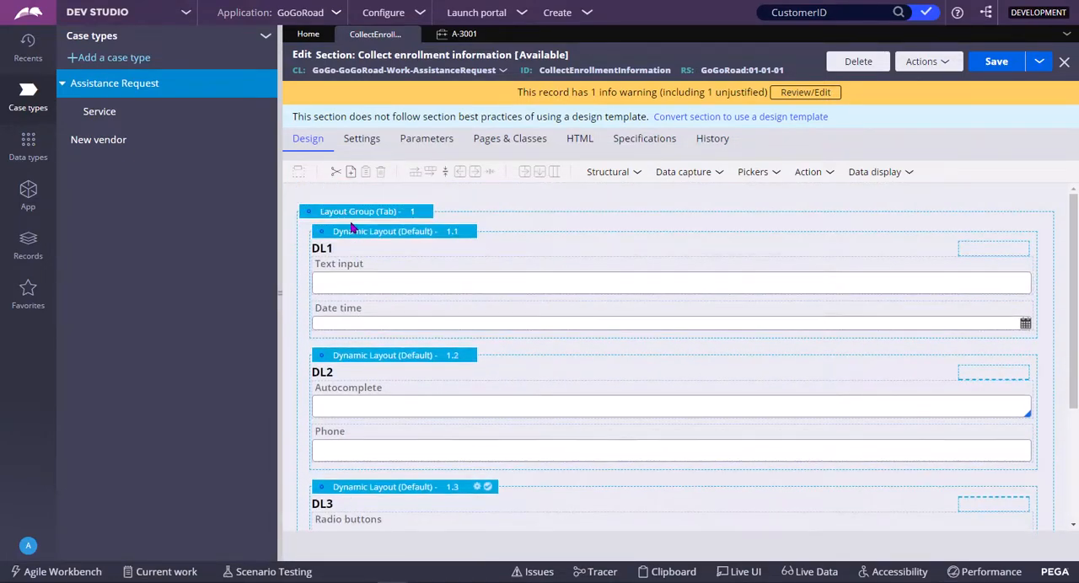
double_click(381, 231)
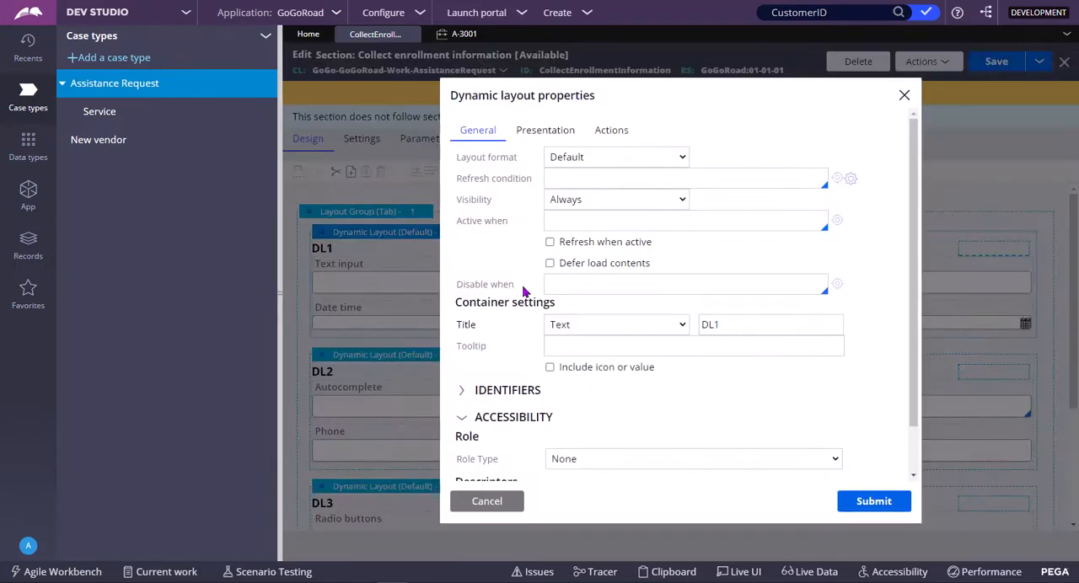
mouse_move(482, 259)
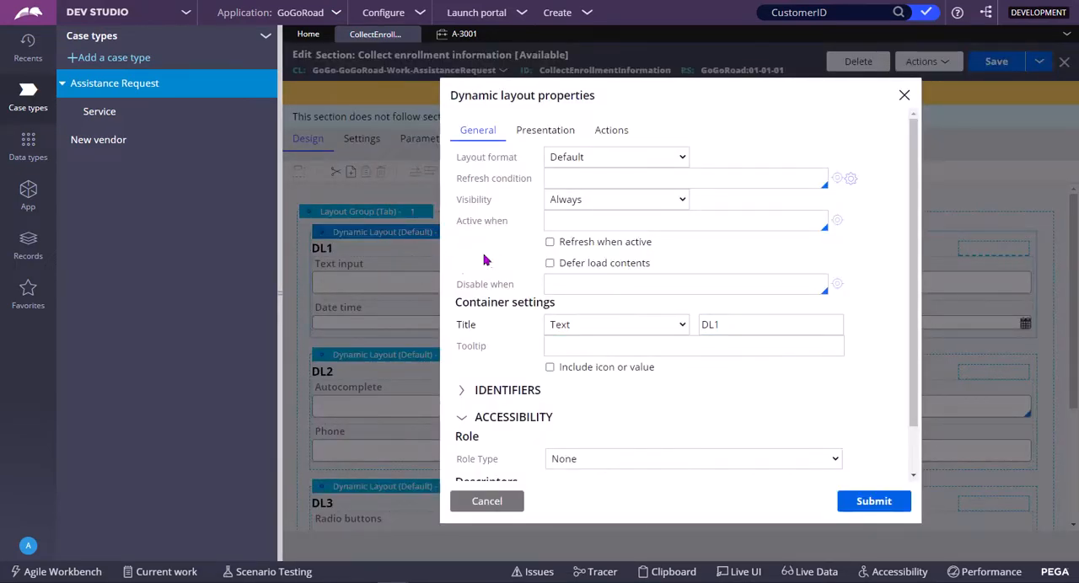
left_click(769, 324)
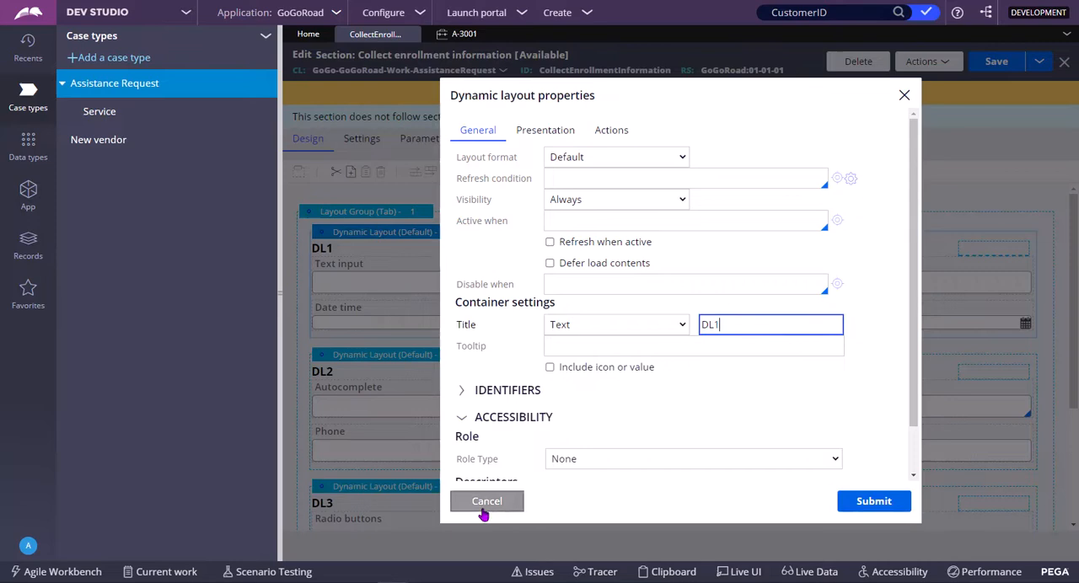
left_click(485, 501)
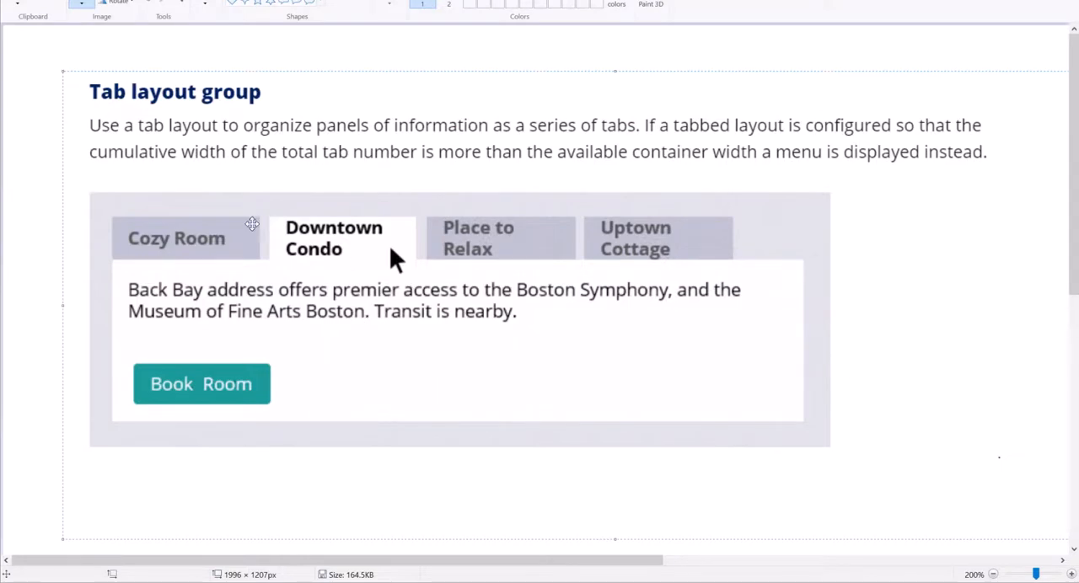
mouse_move(189, 239)
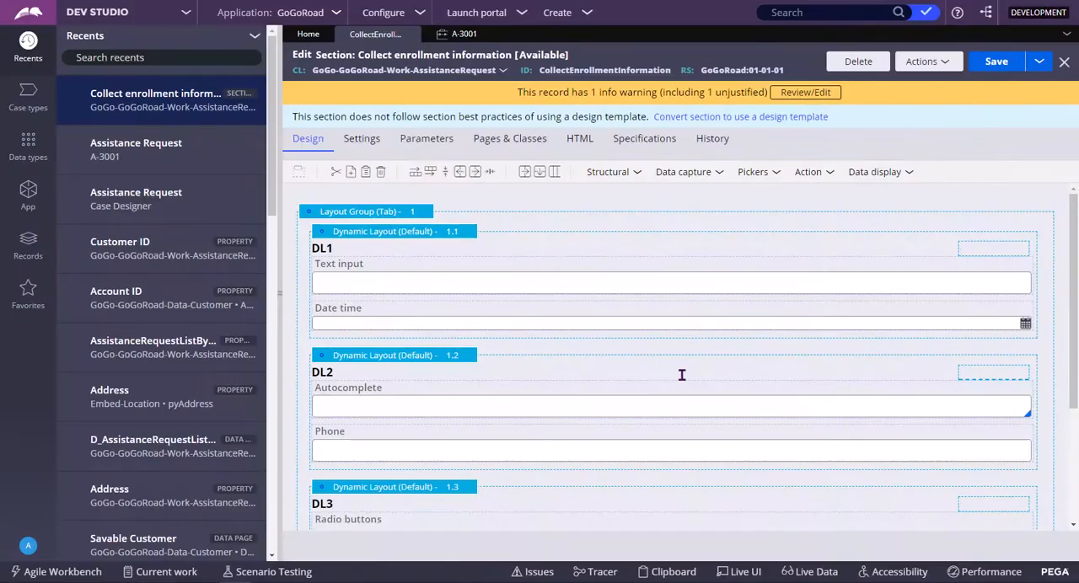
Select the tab layout group and bring up its properties panel.
left_click(362, 213)
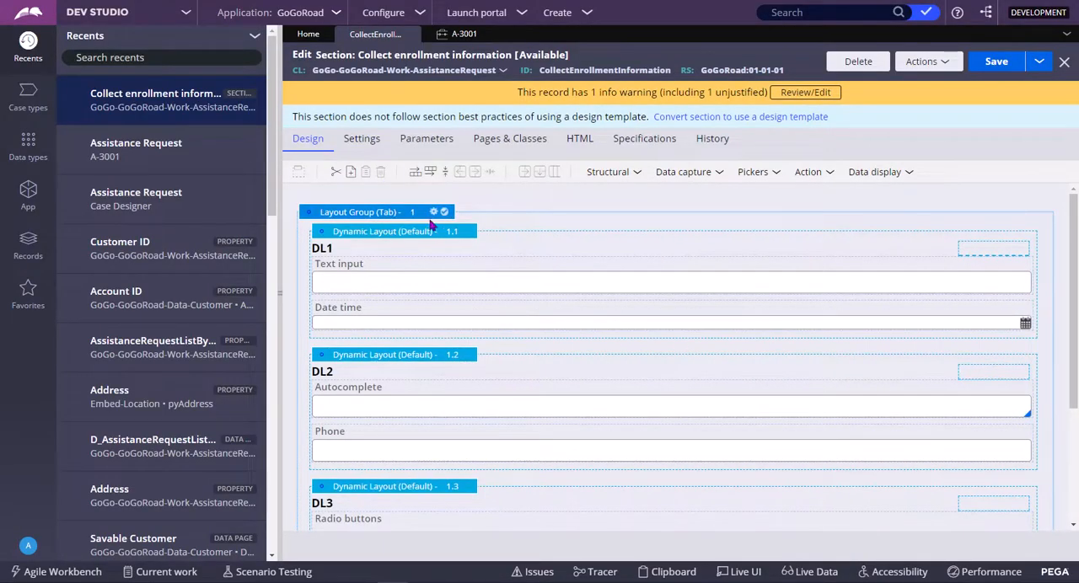
left_click(433, 213)
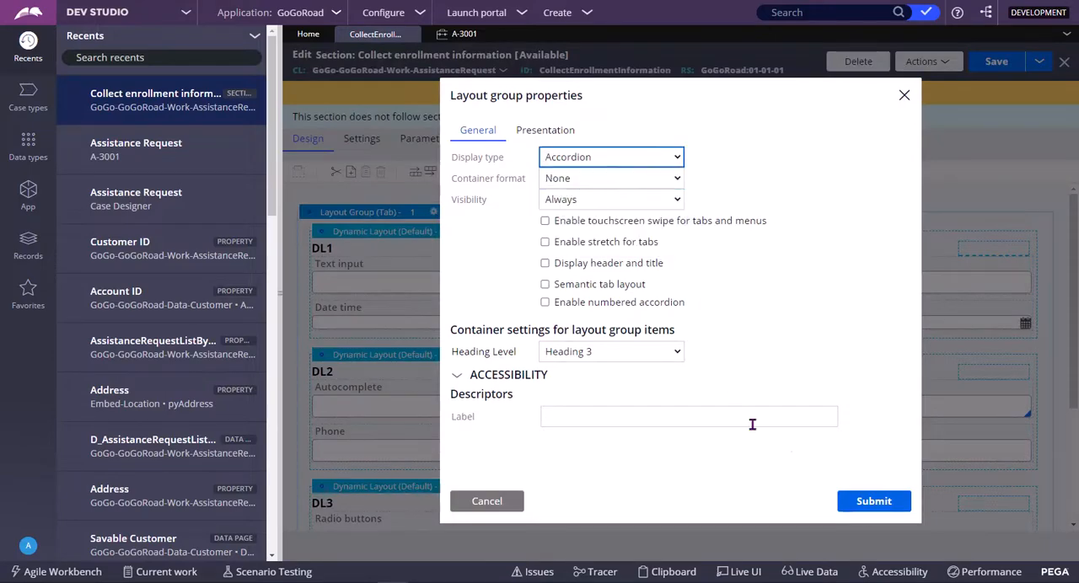
Submit the Accordion display type and run the section with an empty test page.
left_click(873, 501)
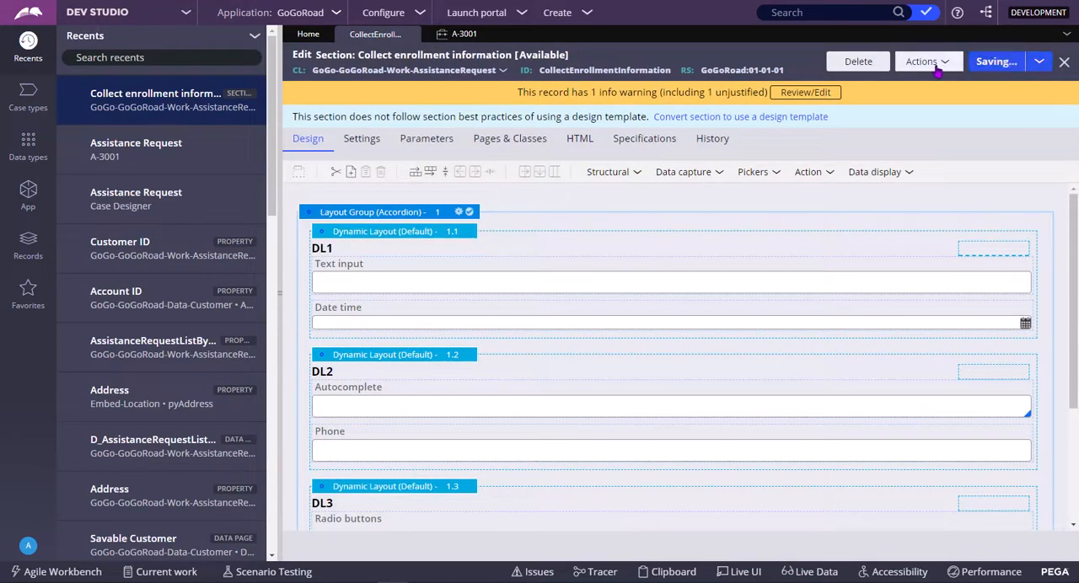
mouse_move(924, 122)
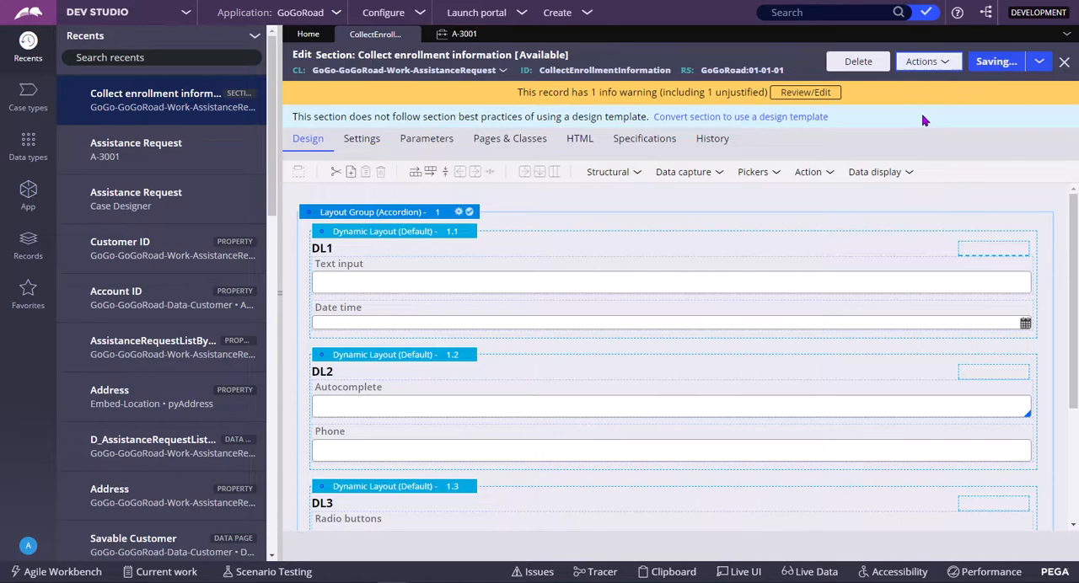
left_click(925, 60)
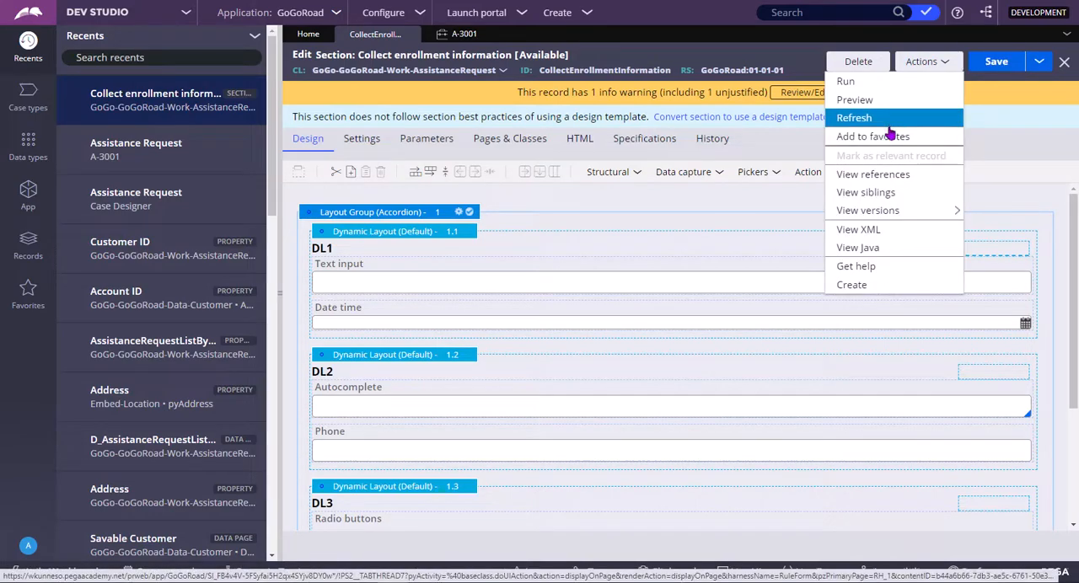
left_click(854, 118)
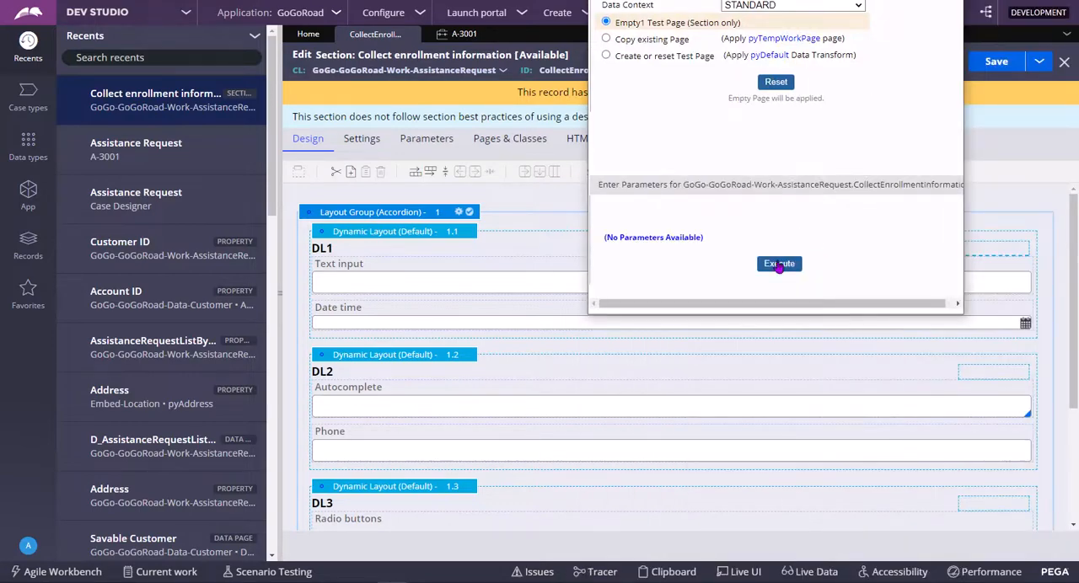
left_click(779, 263)
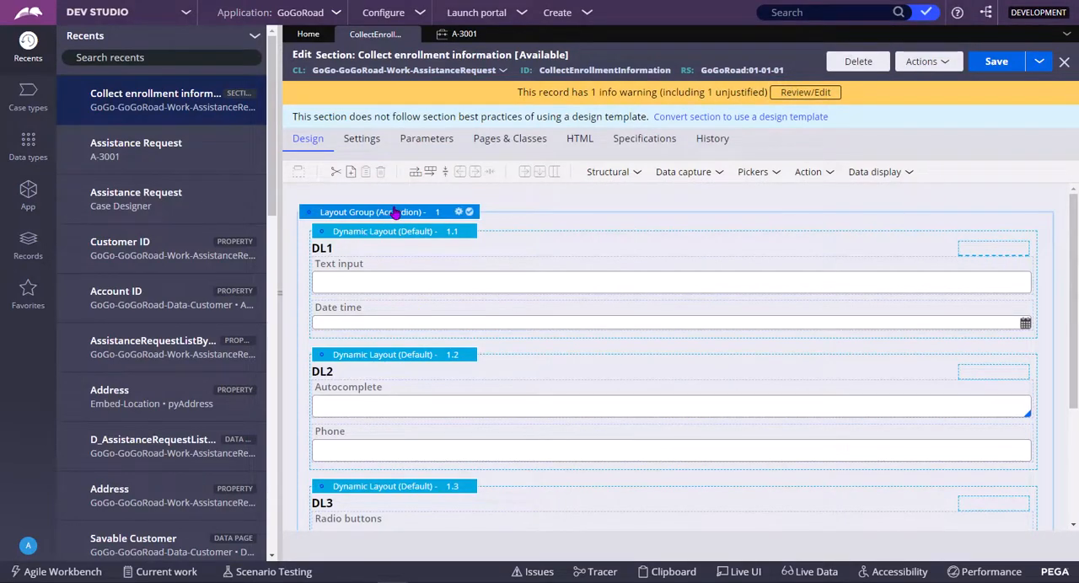
Set the layout group's display type to Stacked, submit it and save the section.
left_click(459, 213)
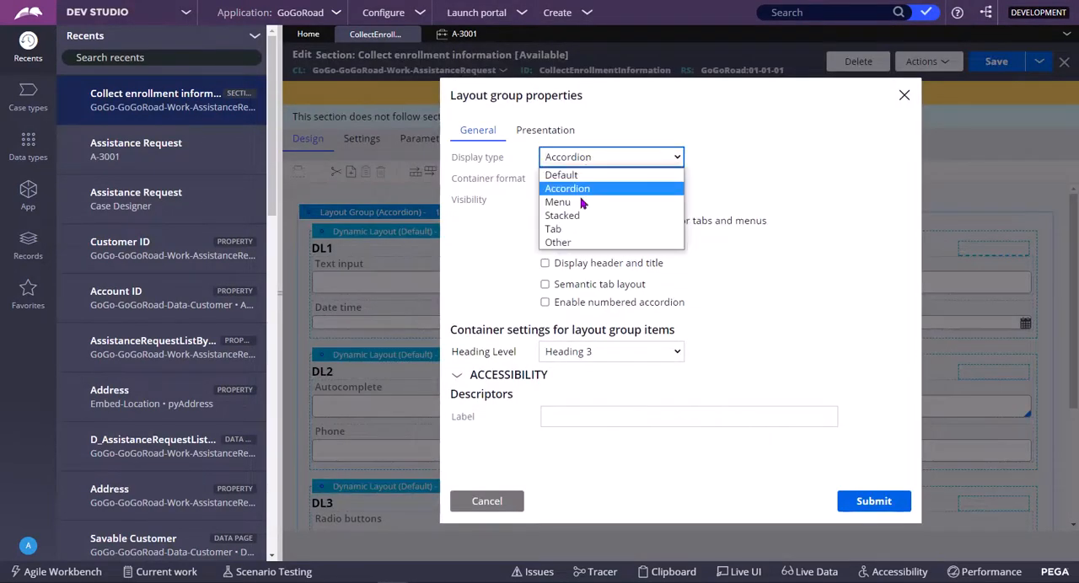
left_click(561, 215)
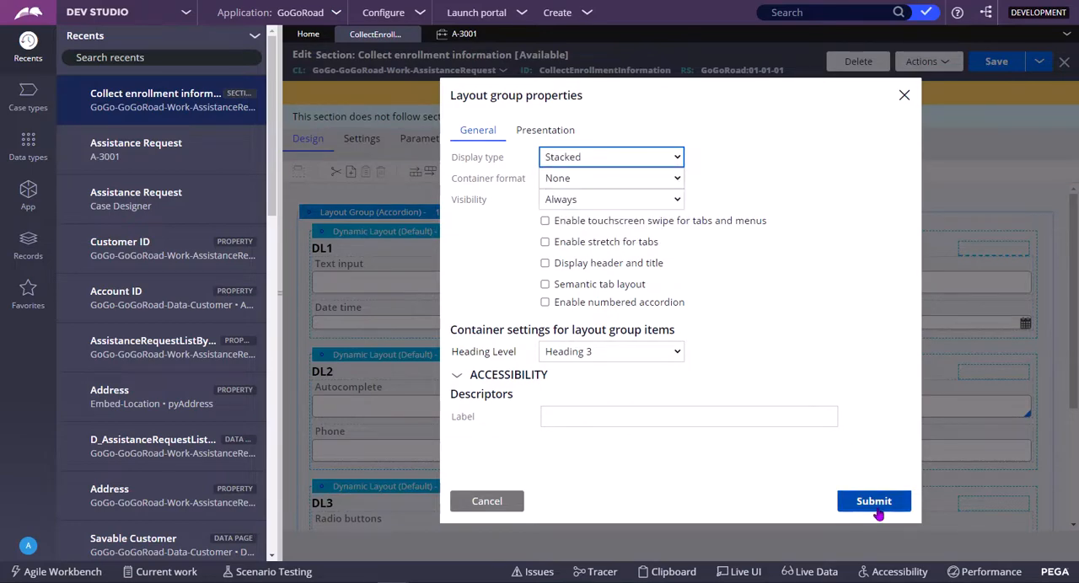
left_click(874, 501)
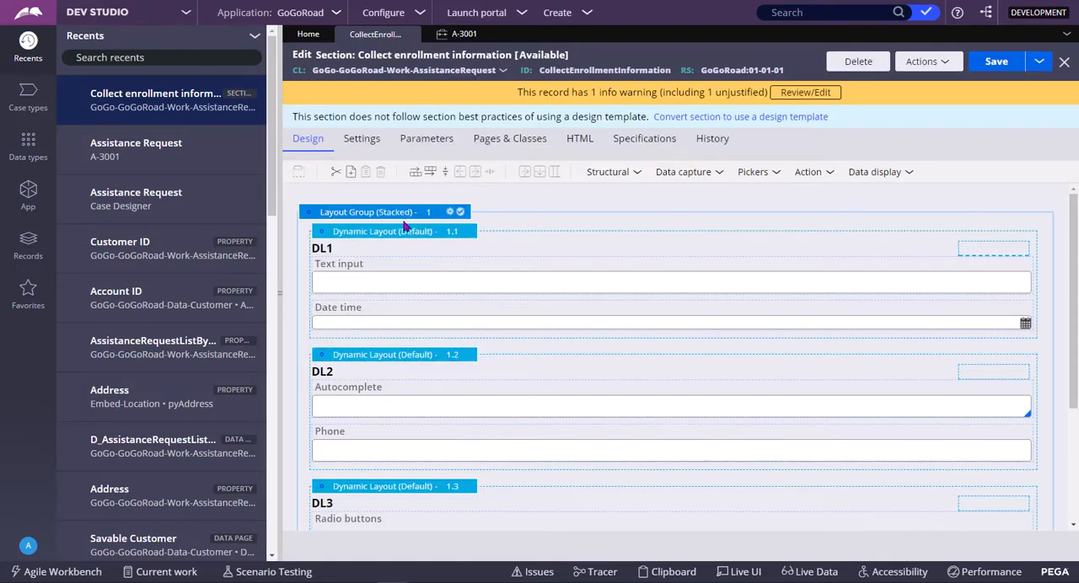
mouse_move(496, 267)
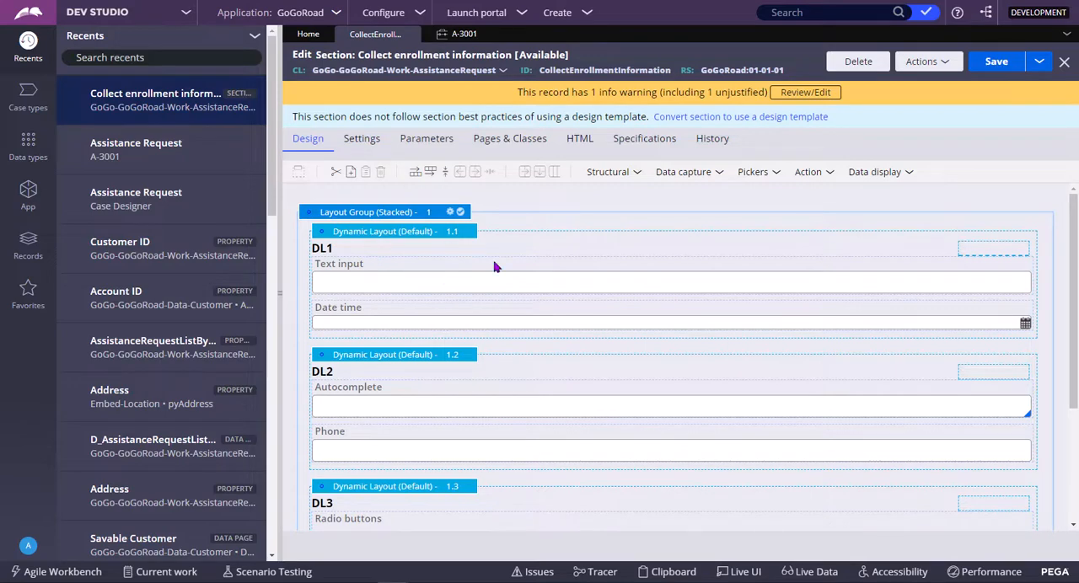
mouse_move(610, 268)
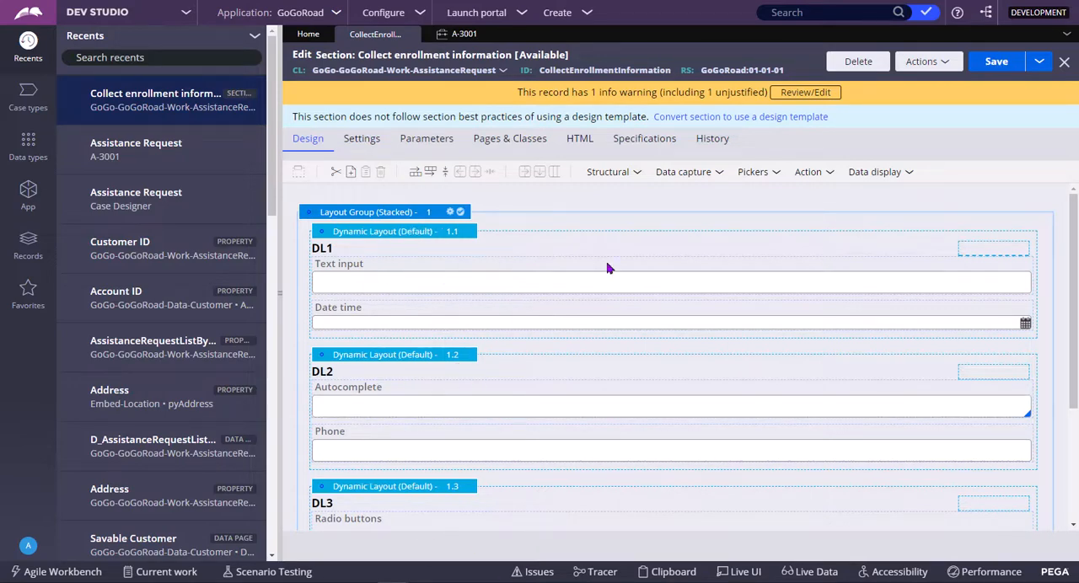
left_click(996, 61)
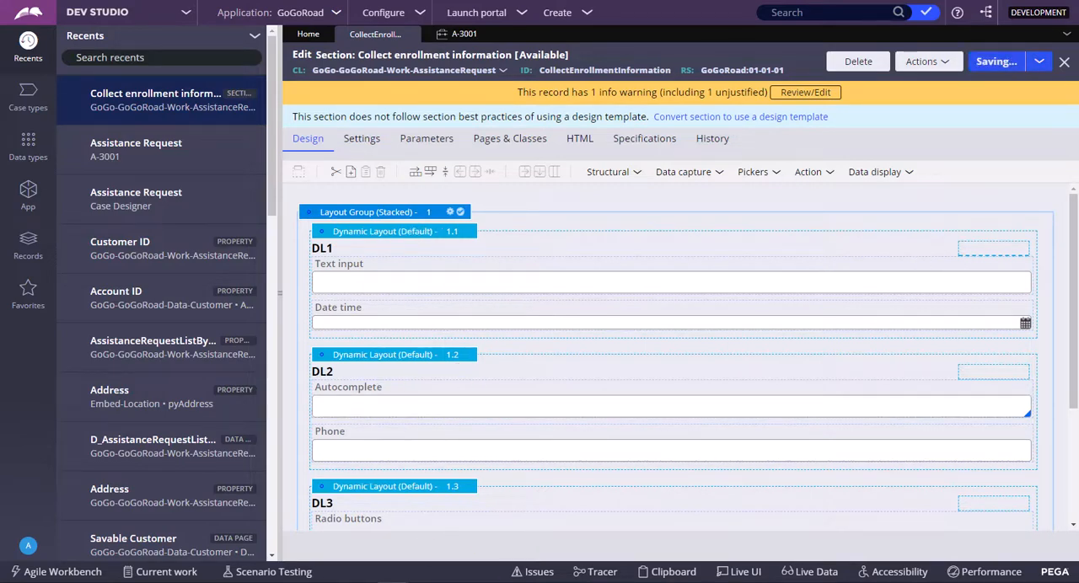
left_click(926, 61)
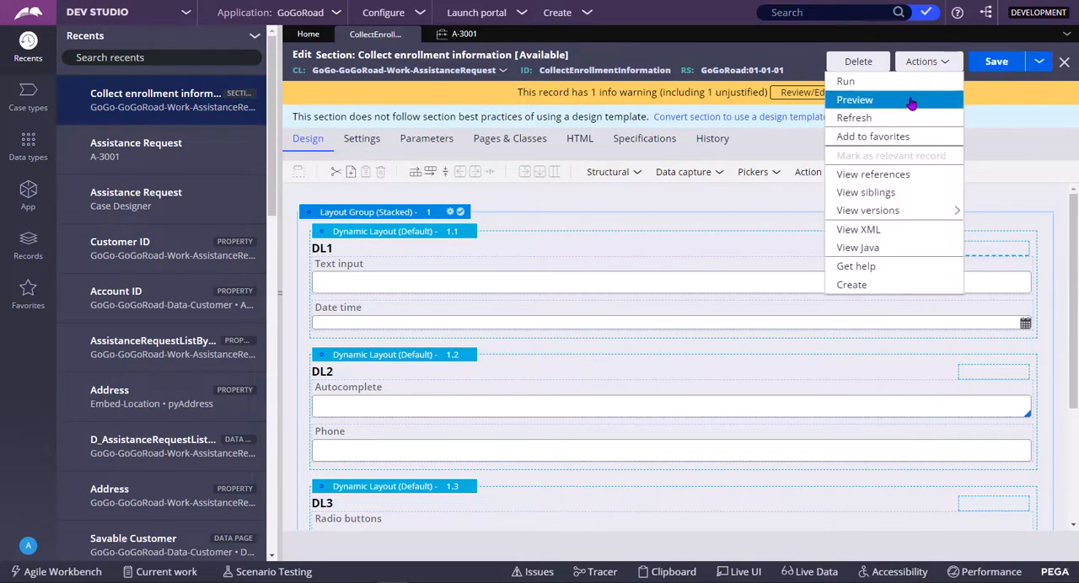
left_click(853, 100)
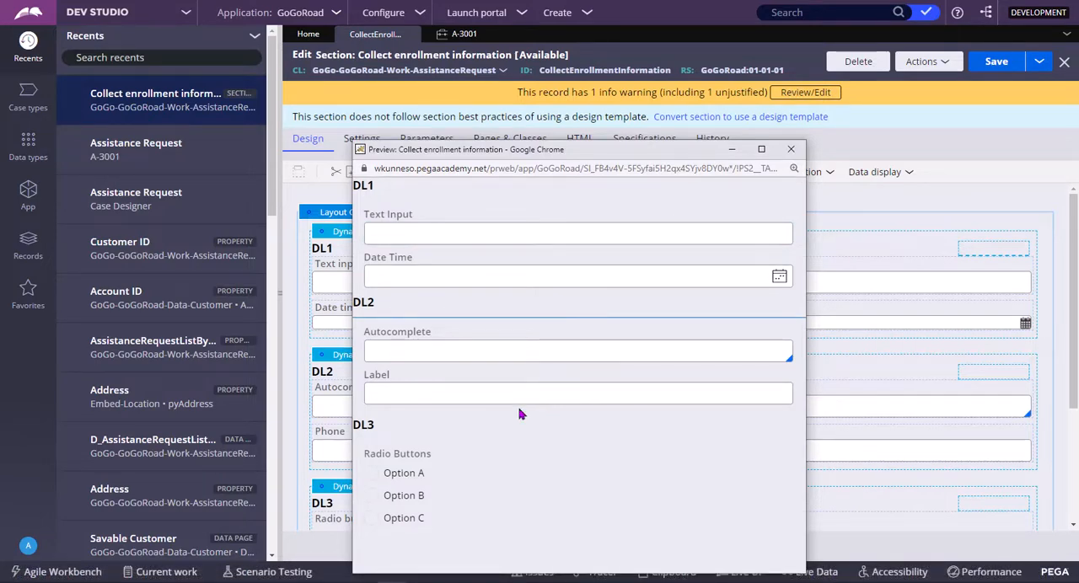
mouse_move(448, 427)
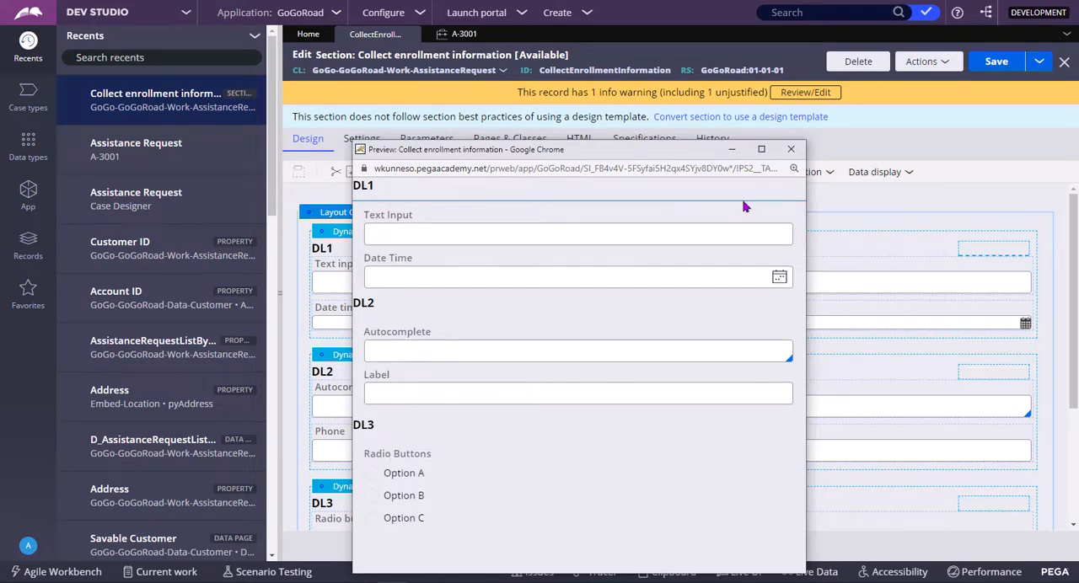
left_click(760, 149)
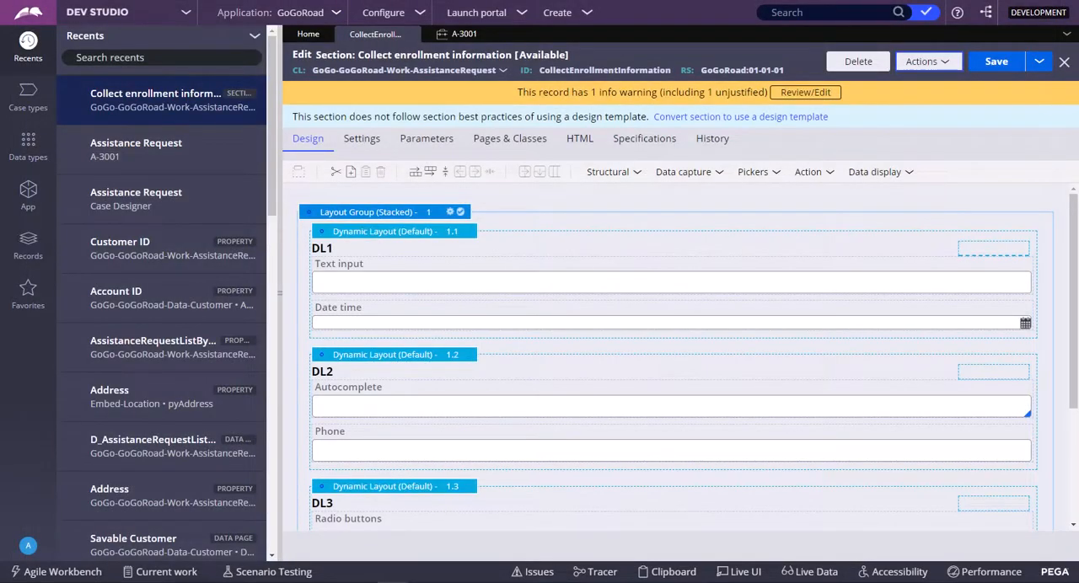
mouse_move(506, 233)
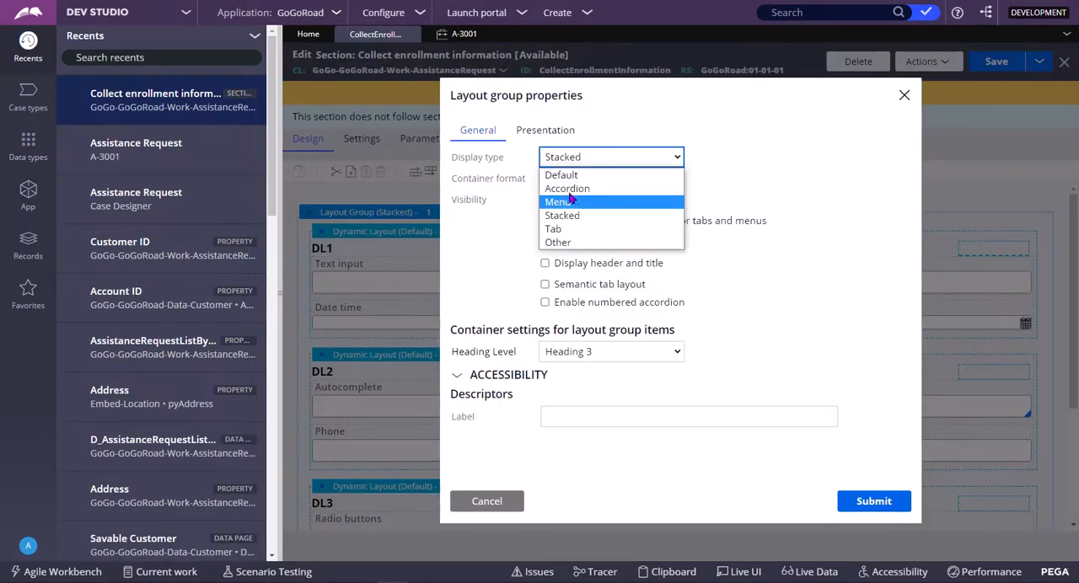
Set the layout group's display type to Menu and submit it.
left_click(560, 203)
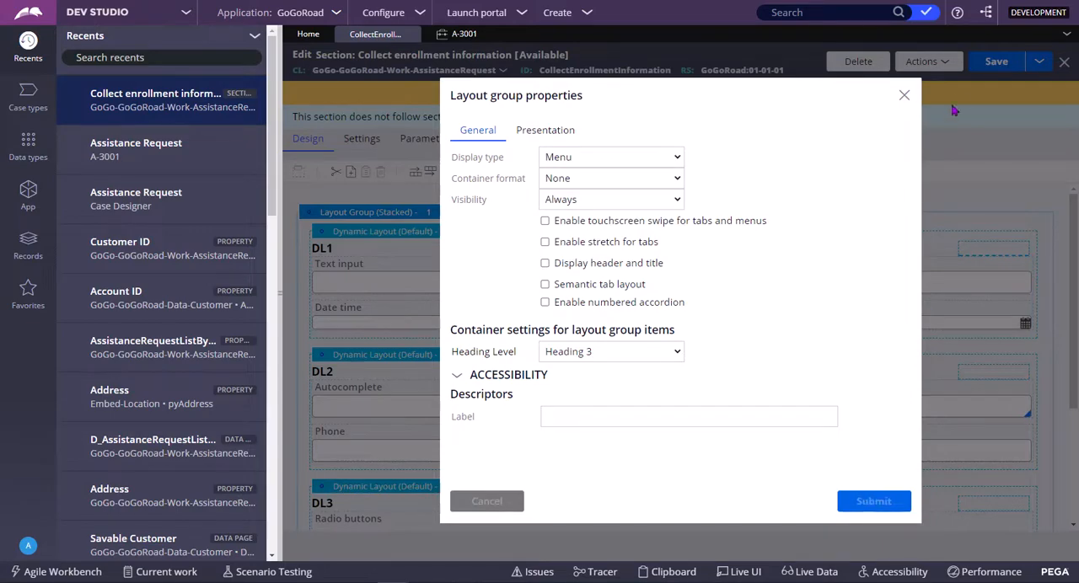
left_click(873, 501)
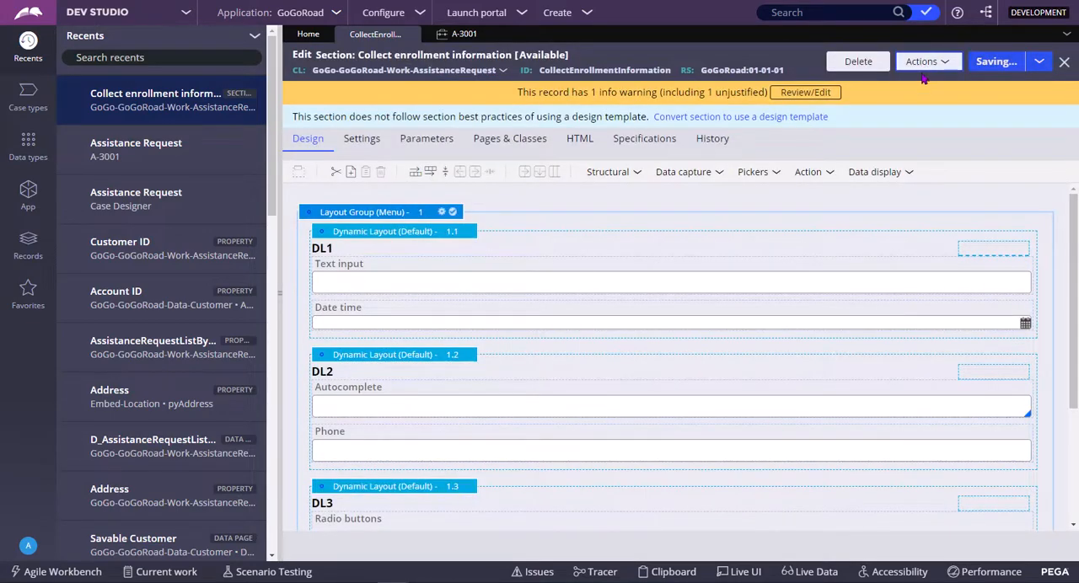
left_click(921, 61)
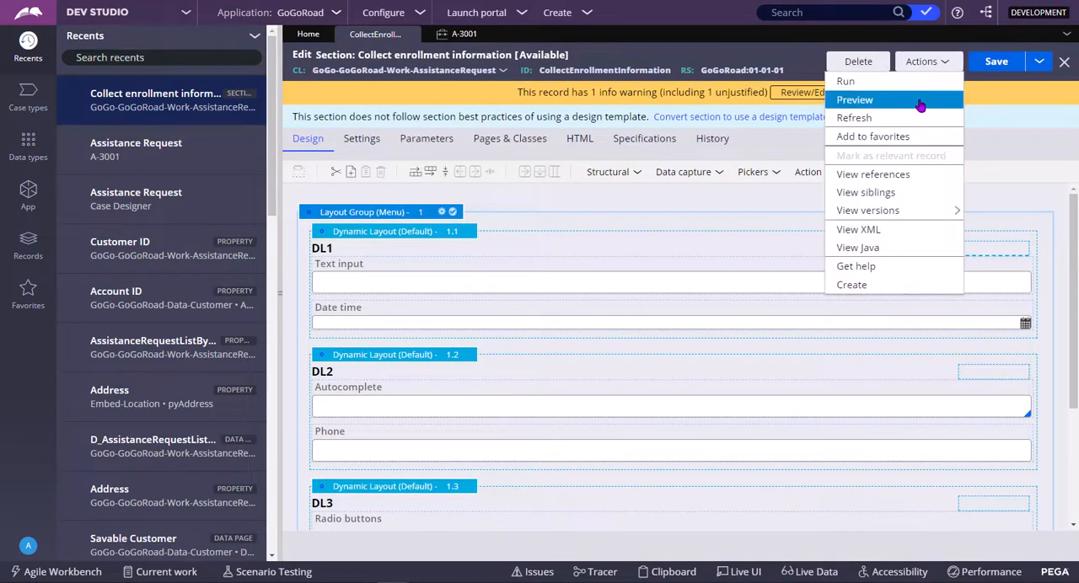
Preview the Menu-style section and switch its dropdown to DL2, then DL3.
left_click(855, 99)
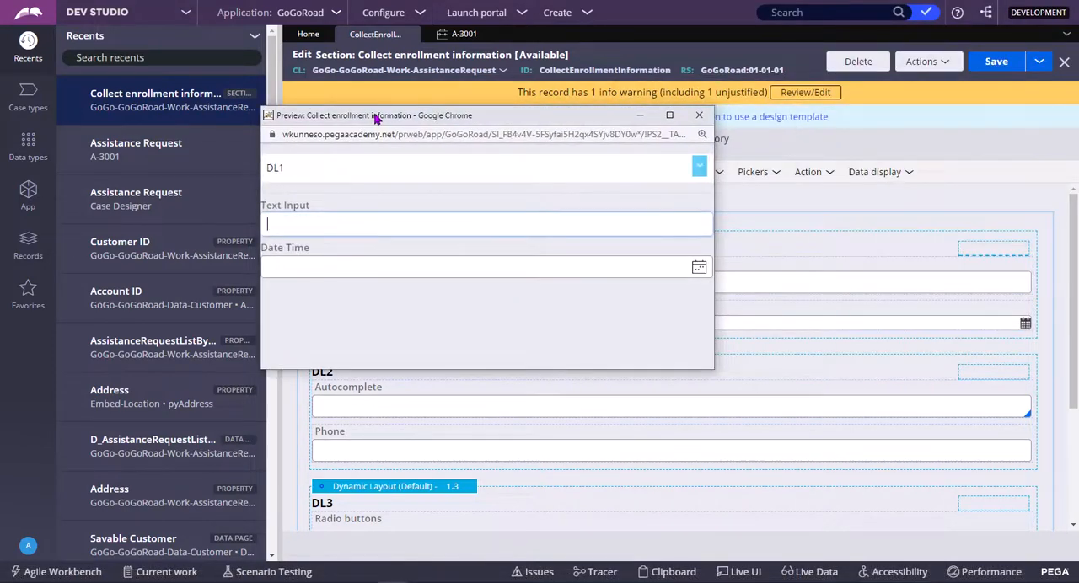
mouse_move(637, 374)
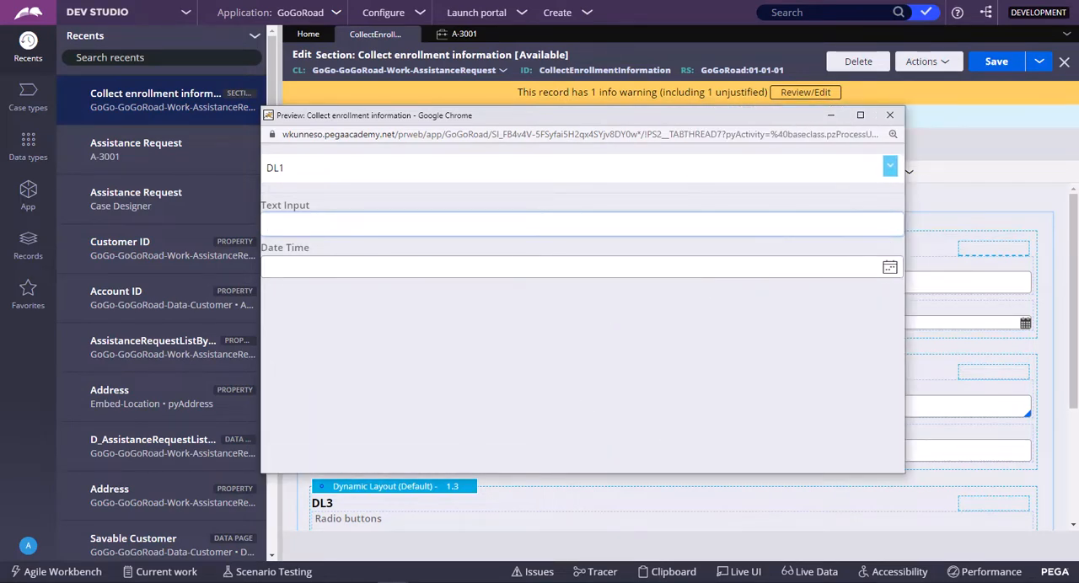
left_click(890, 166)
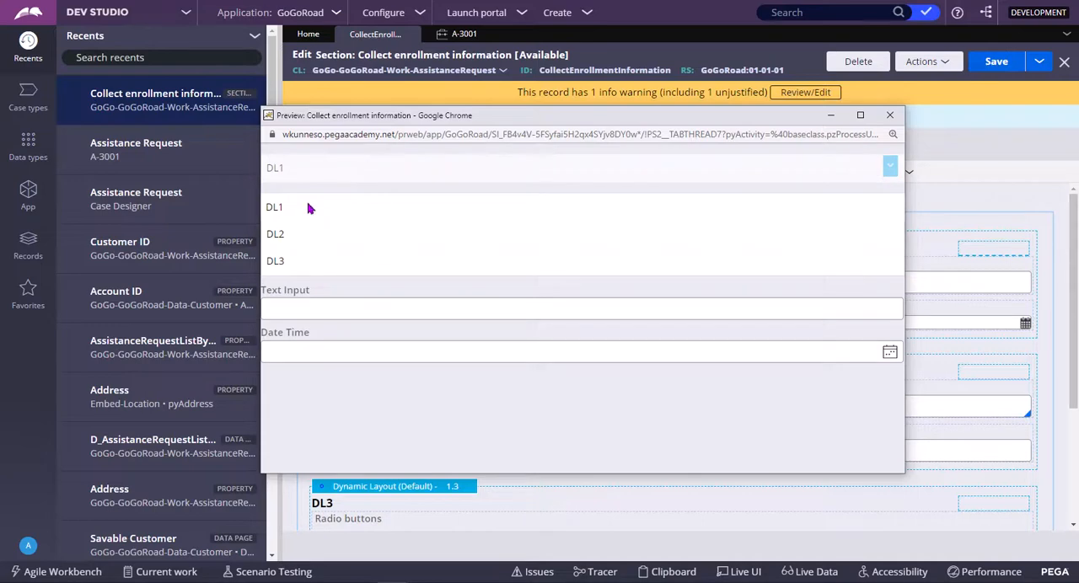
left_click(275, 233)
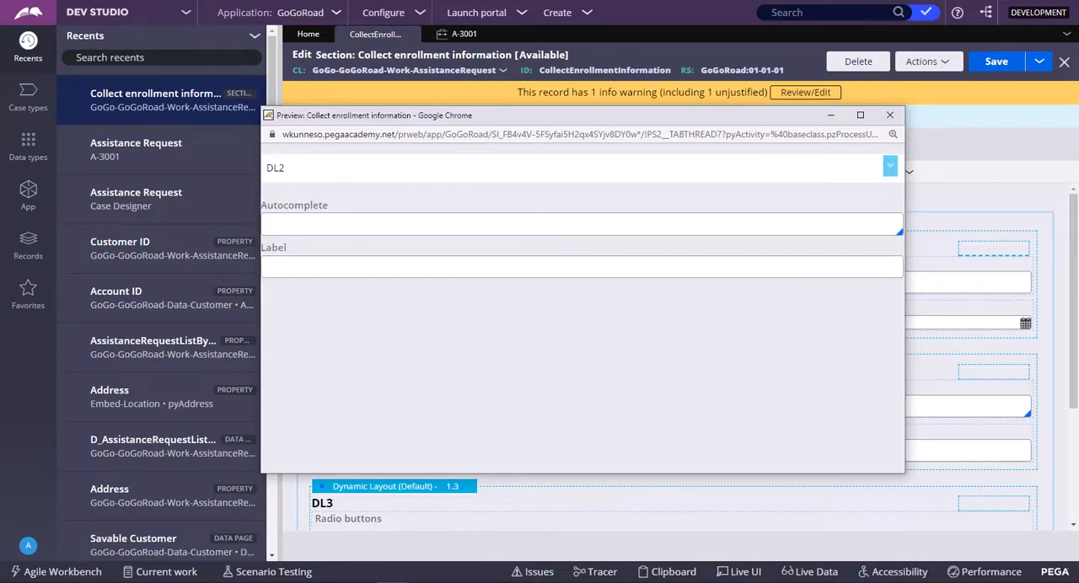
mouse_move(398, 243)
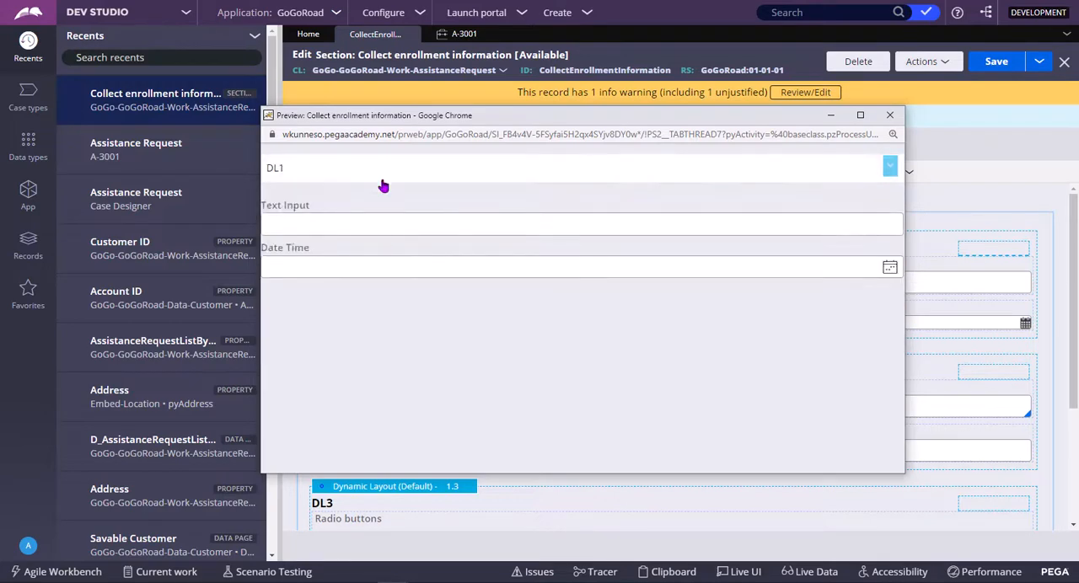
left_click(891, 165)
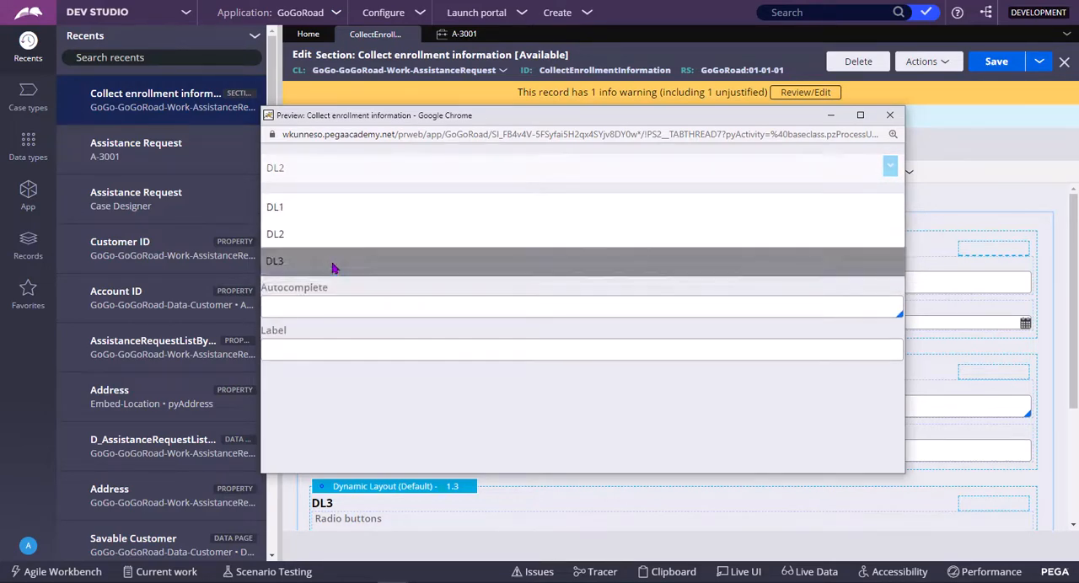
left_click(275, 259)
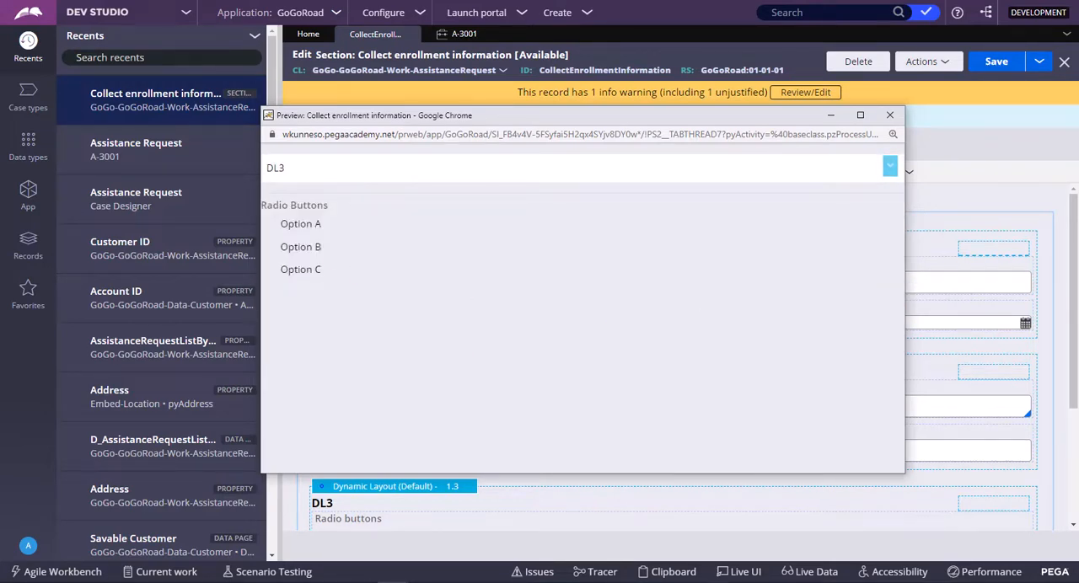